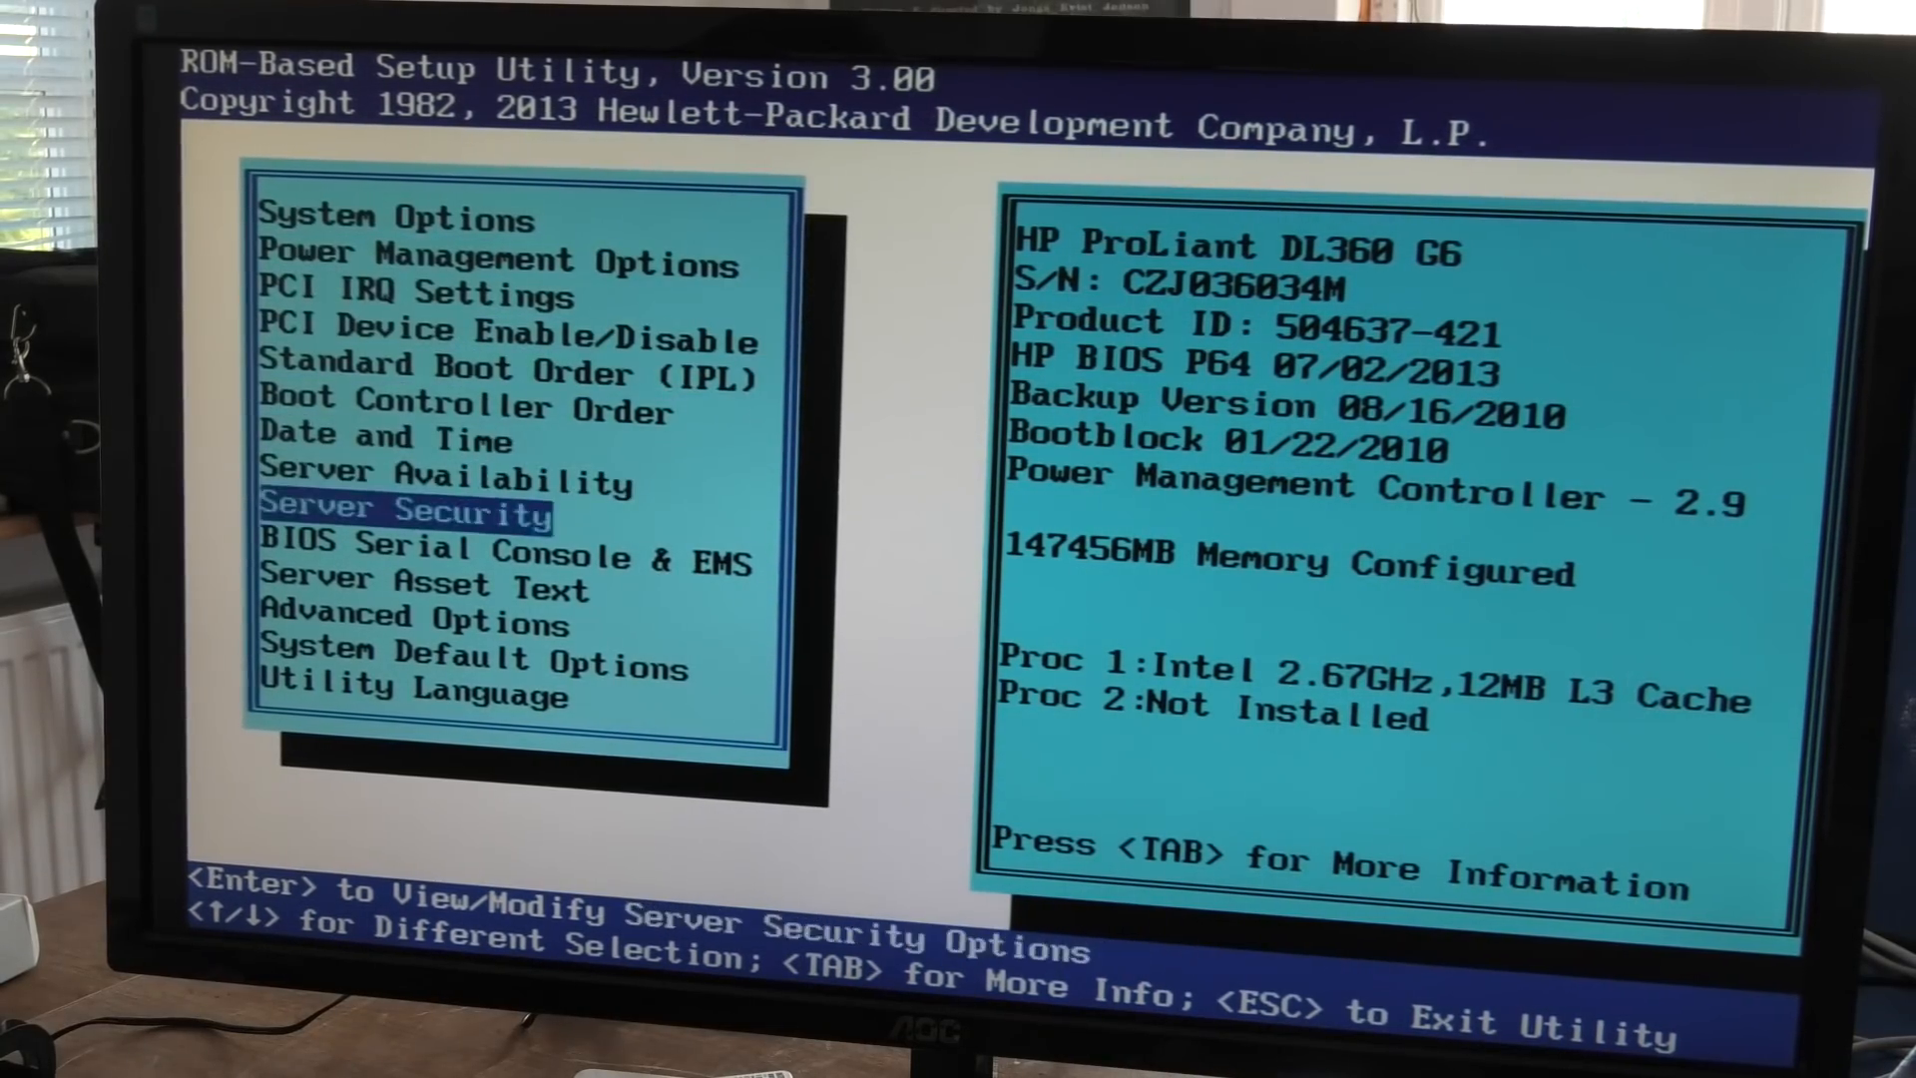
- Select System Default Options in RBSU to restore factory BIOS settings
key(Down)
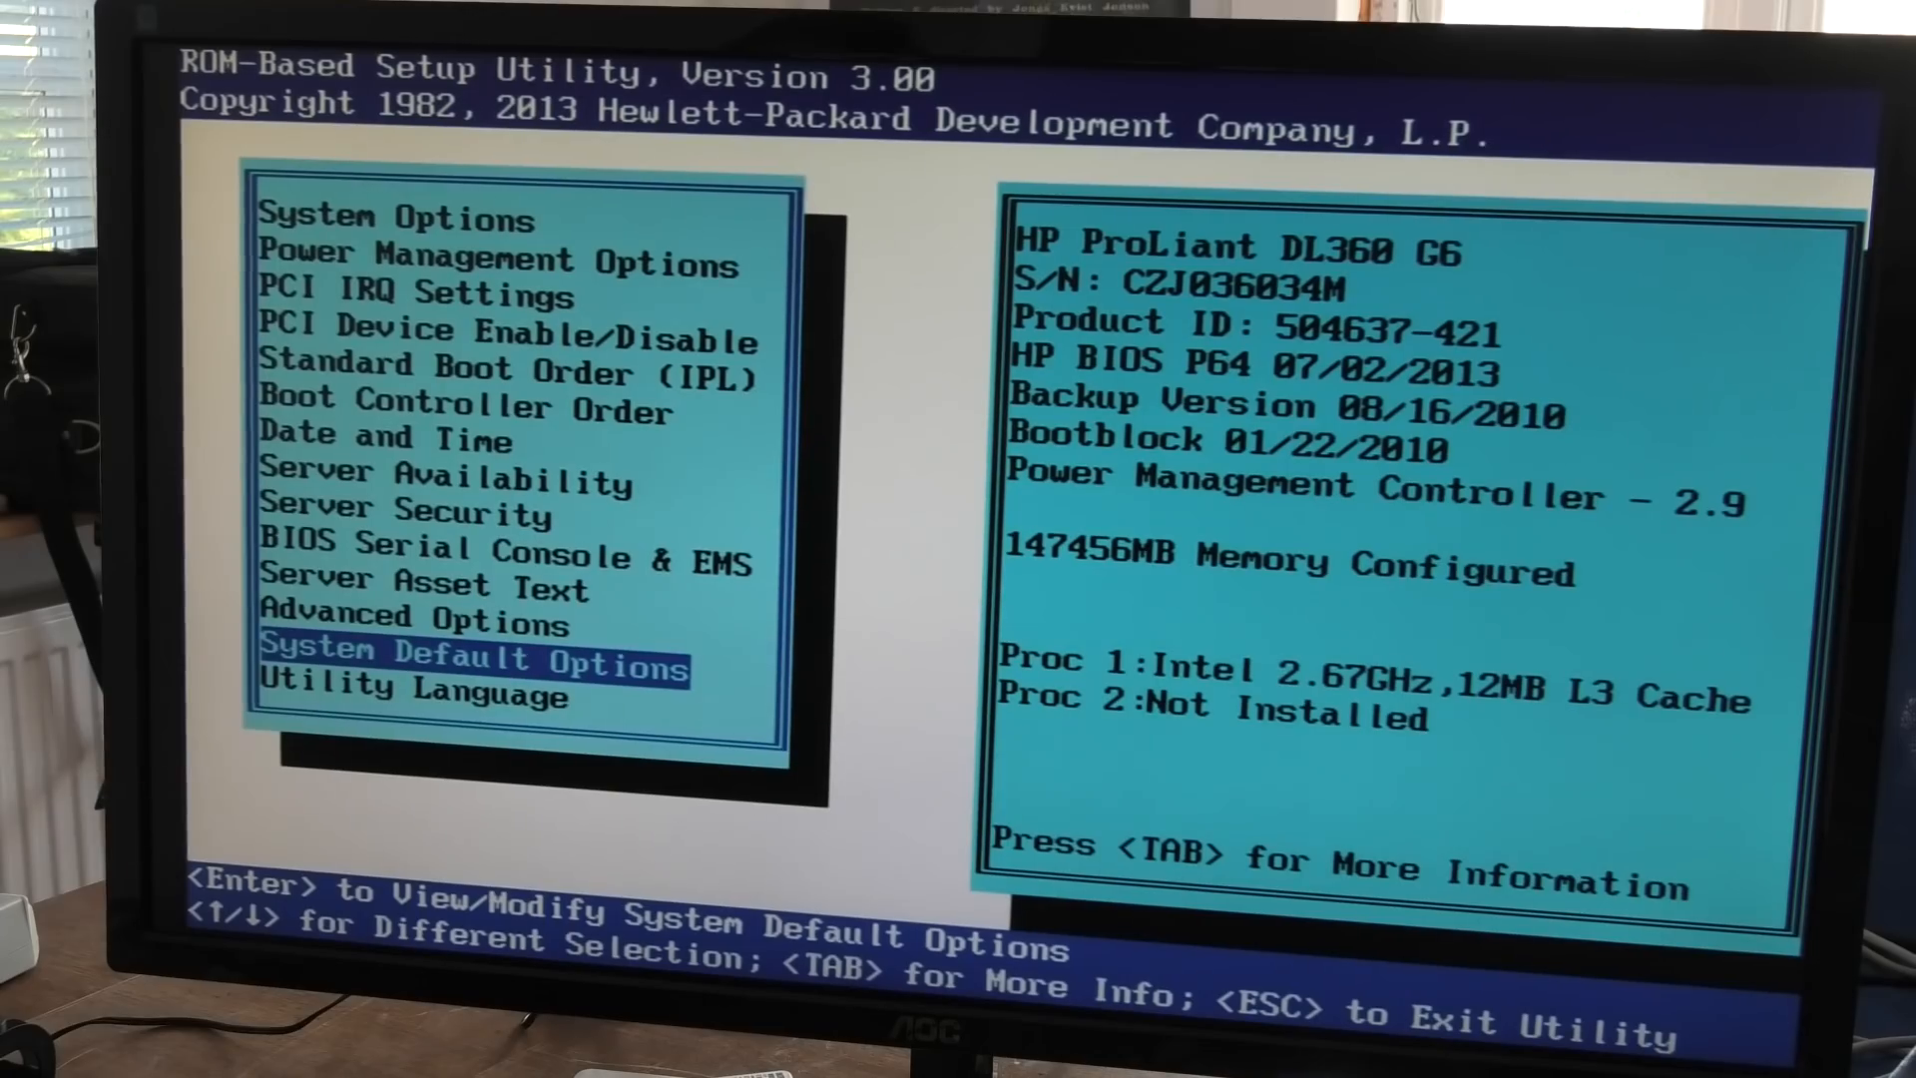
key(Enter)
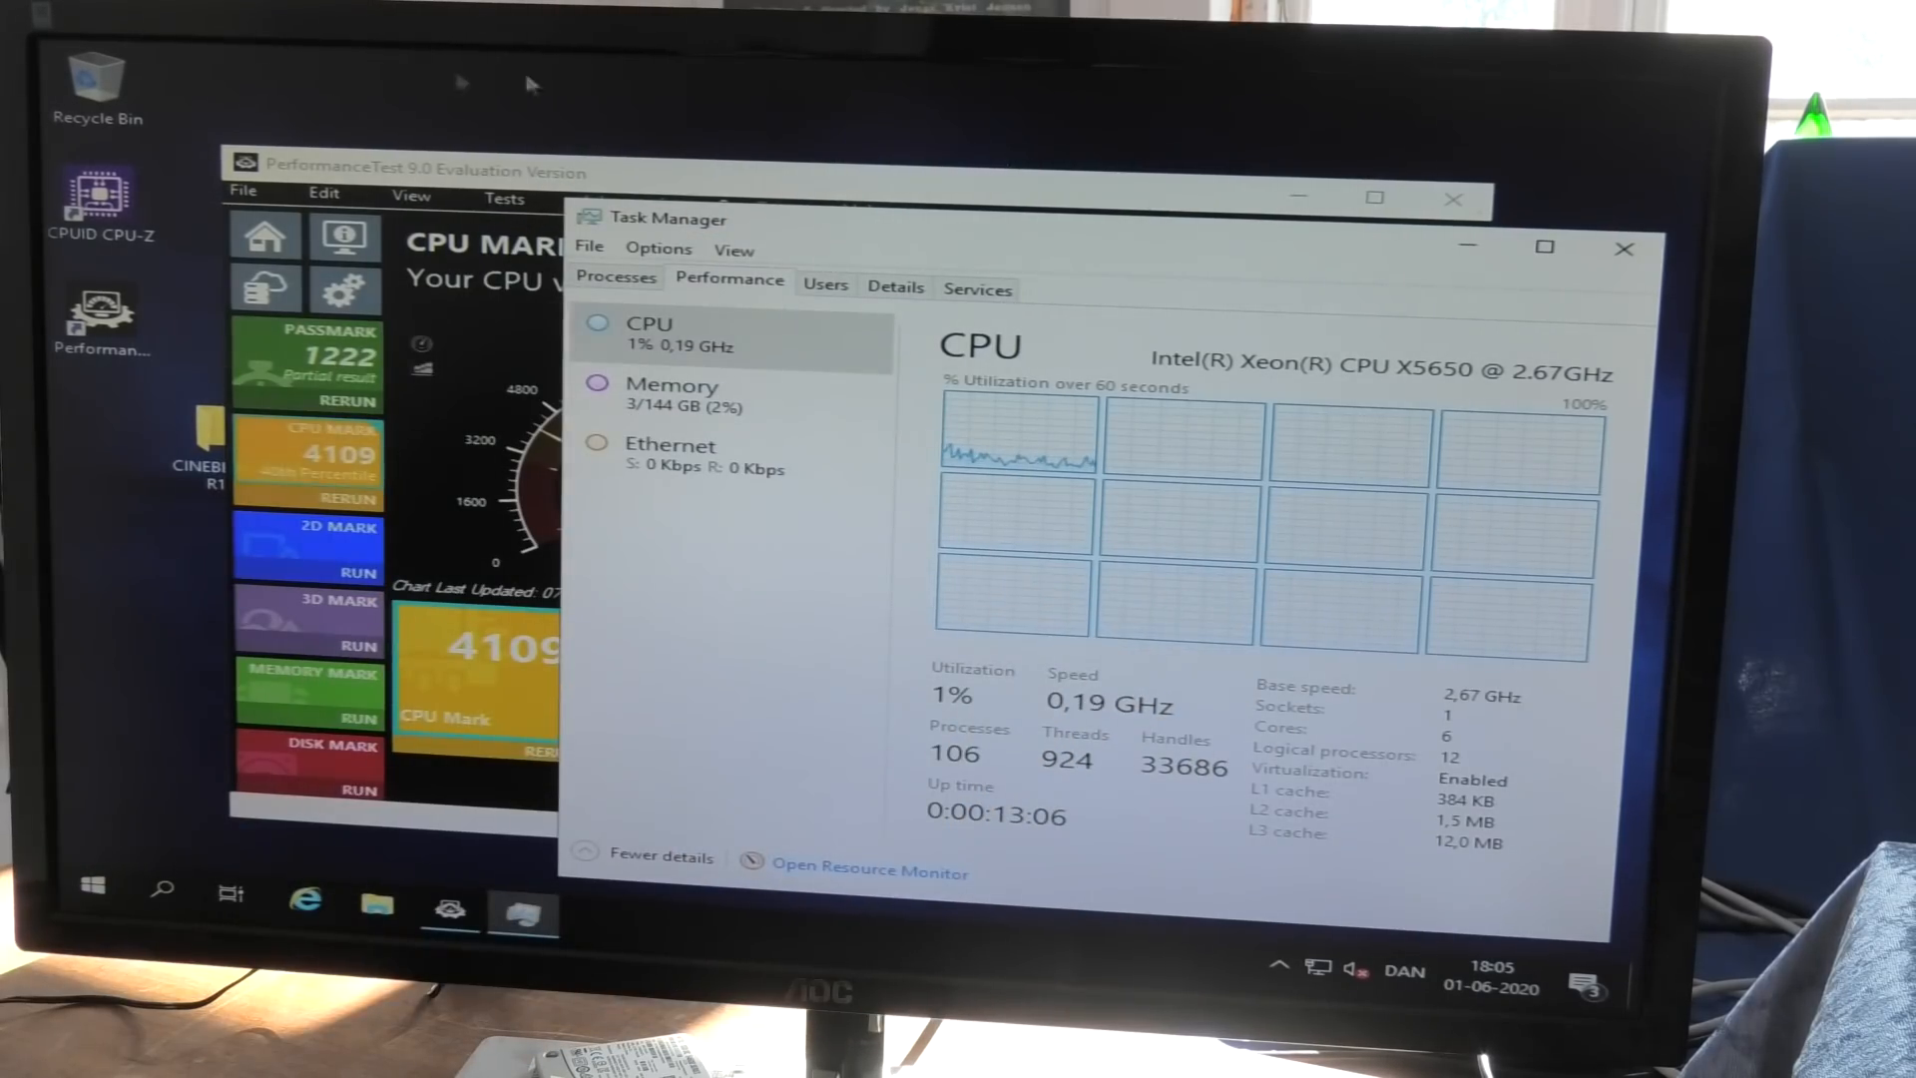
- Bring PerformanceTest forward to show the 4109 CPU Mark breakdown
click(405, 169)
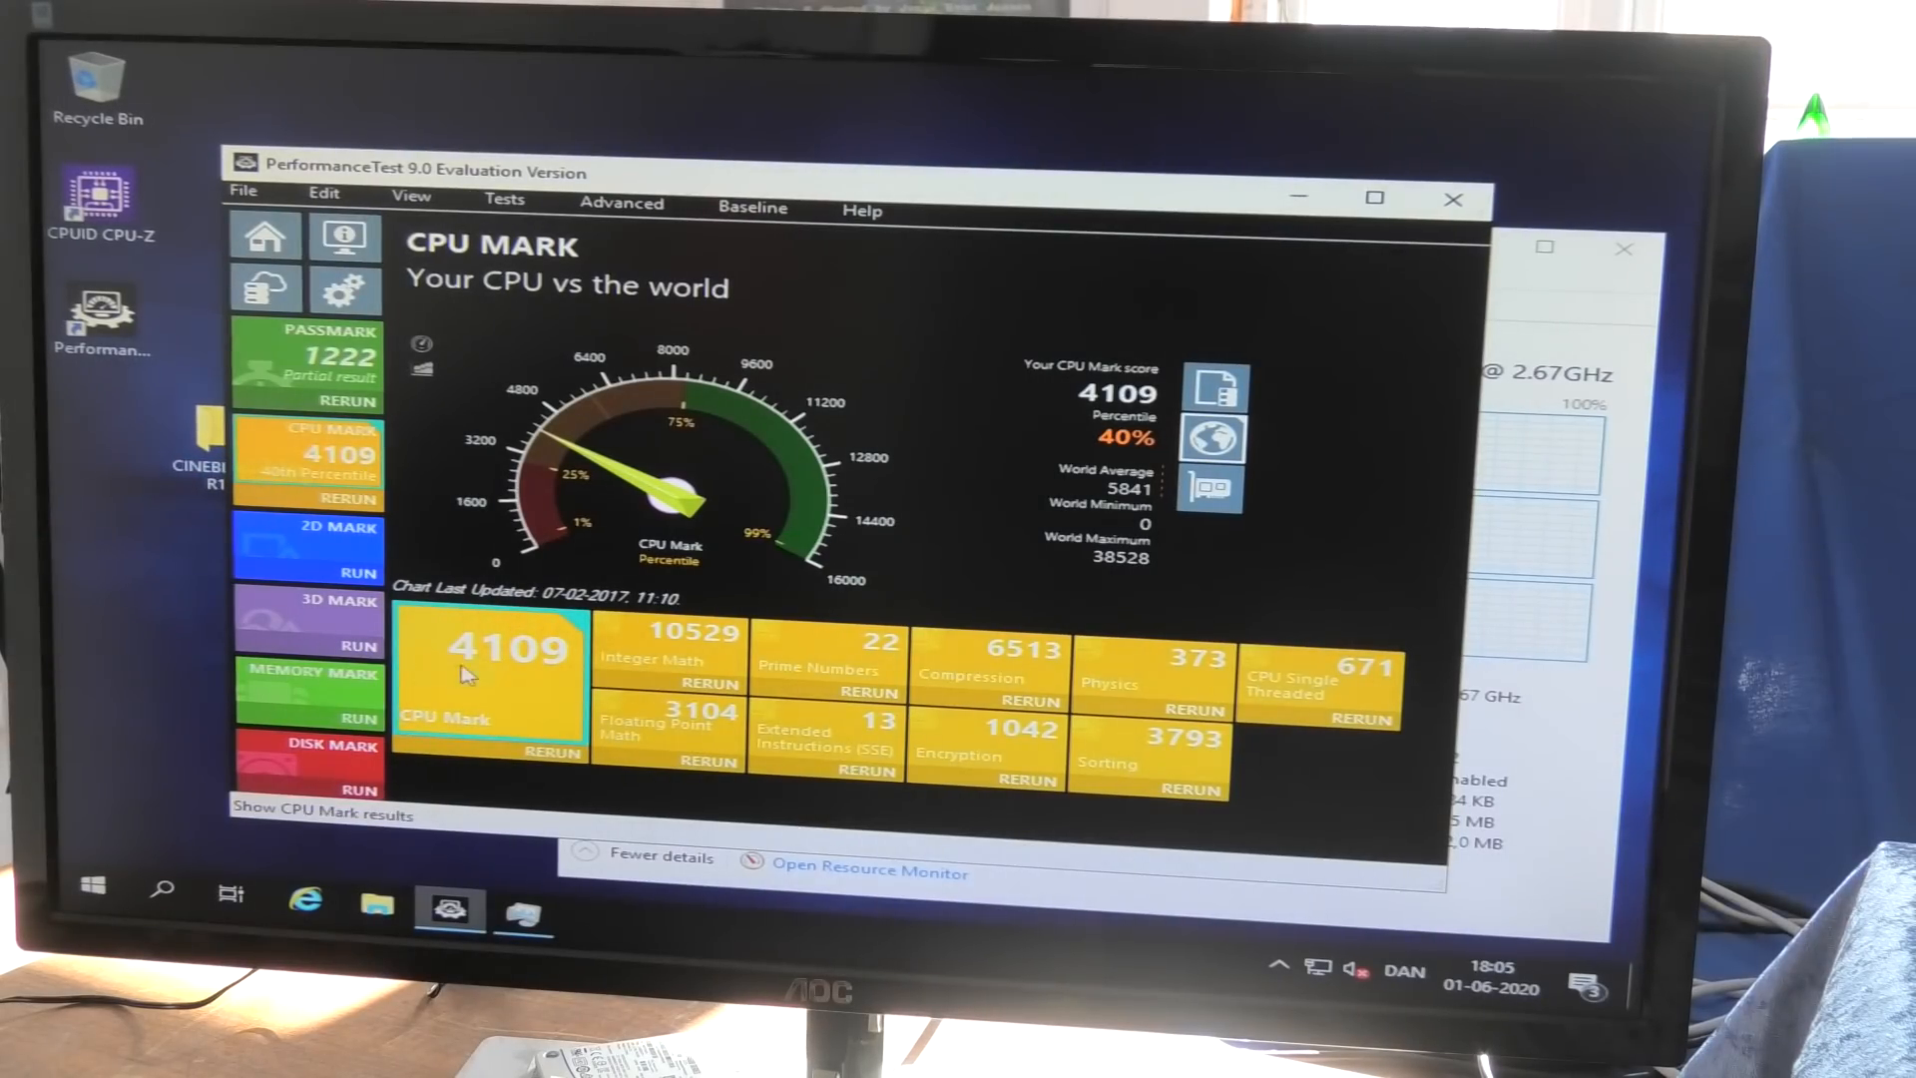
mouse_move(574, 671)
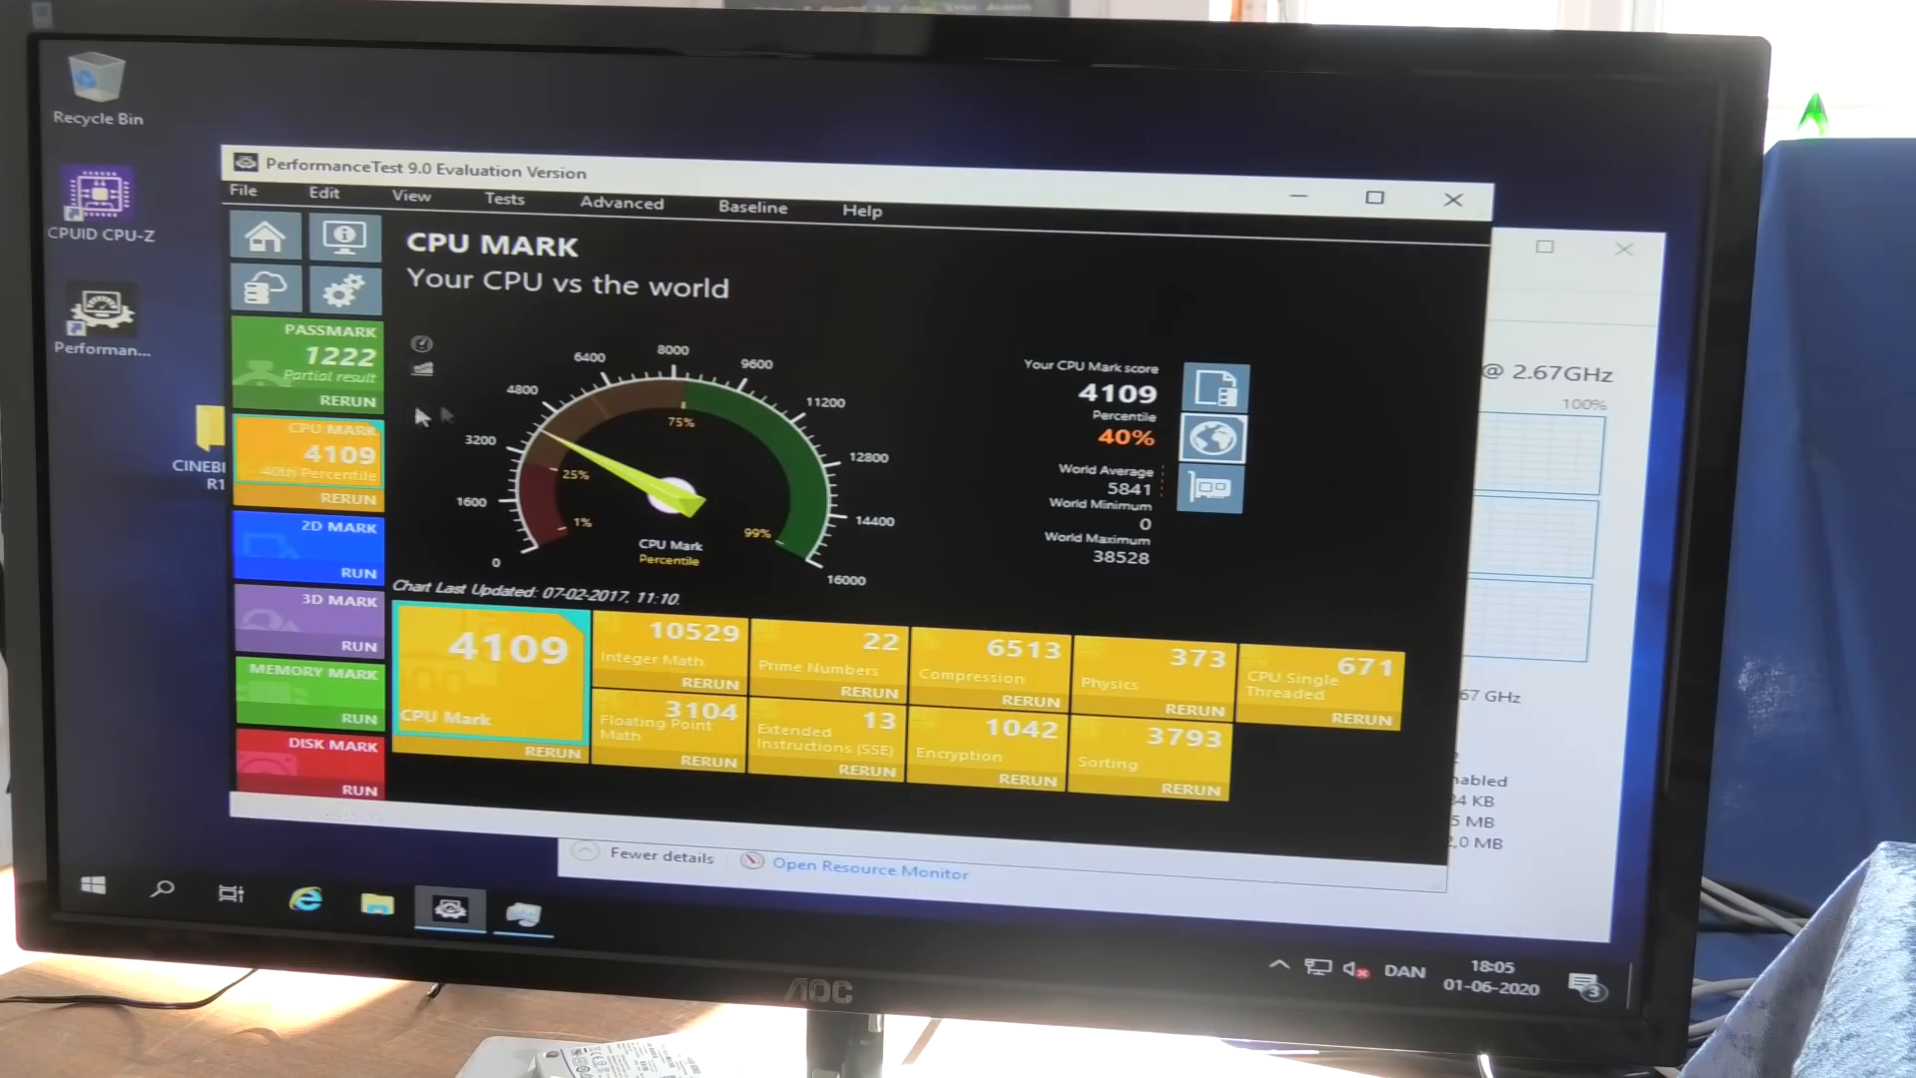
mouse_move(644, 230)
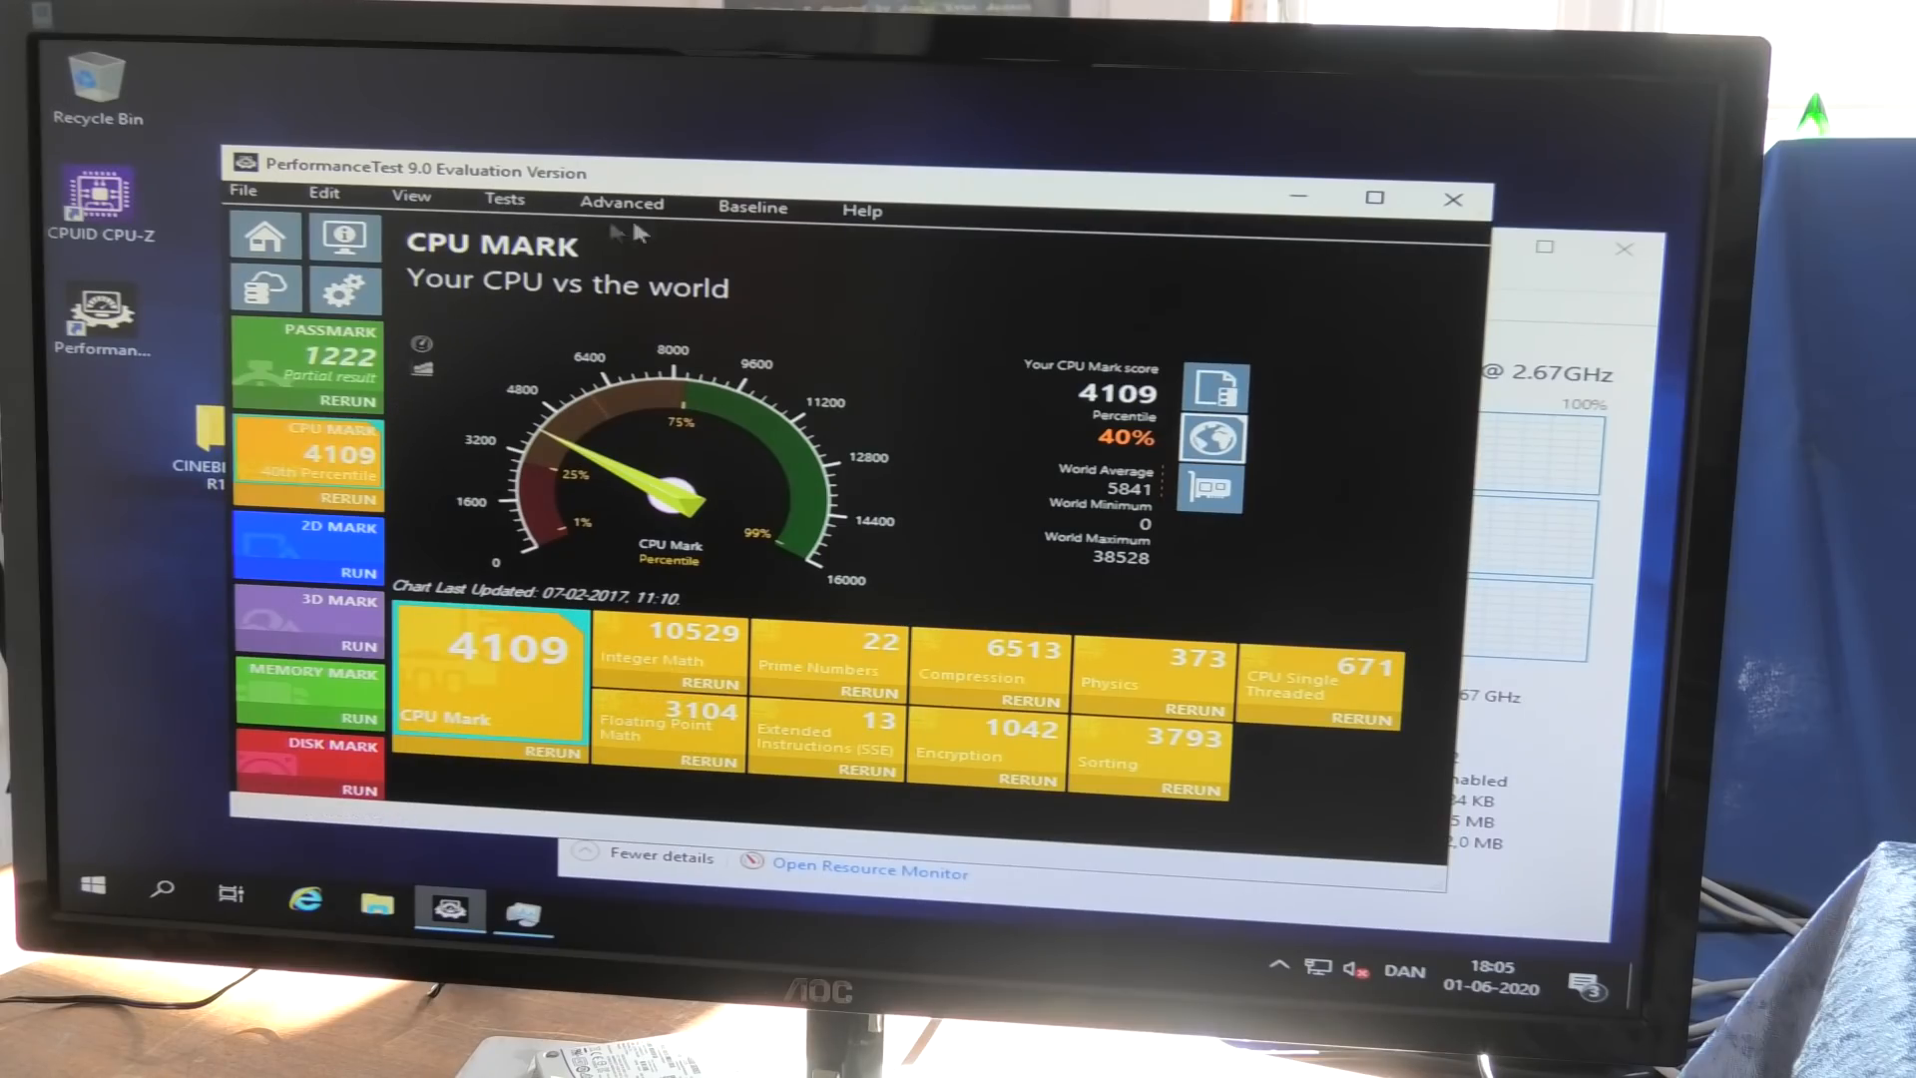
- Run all CPU tests from the Tests menu and confirm the rerun
click(504, 203)
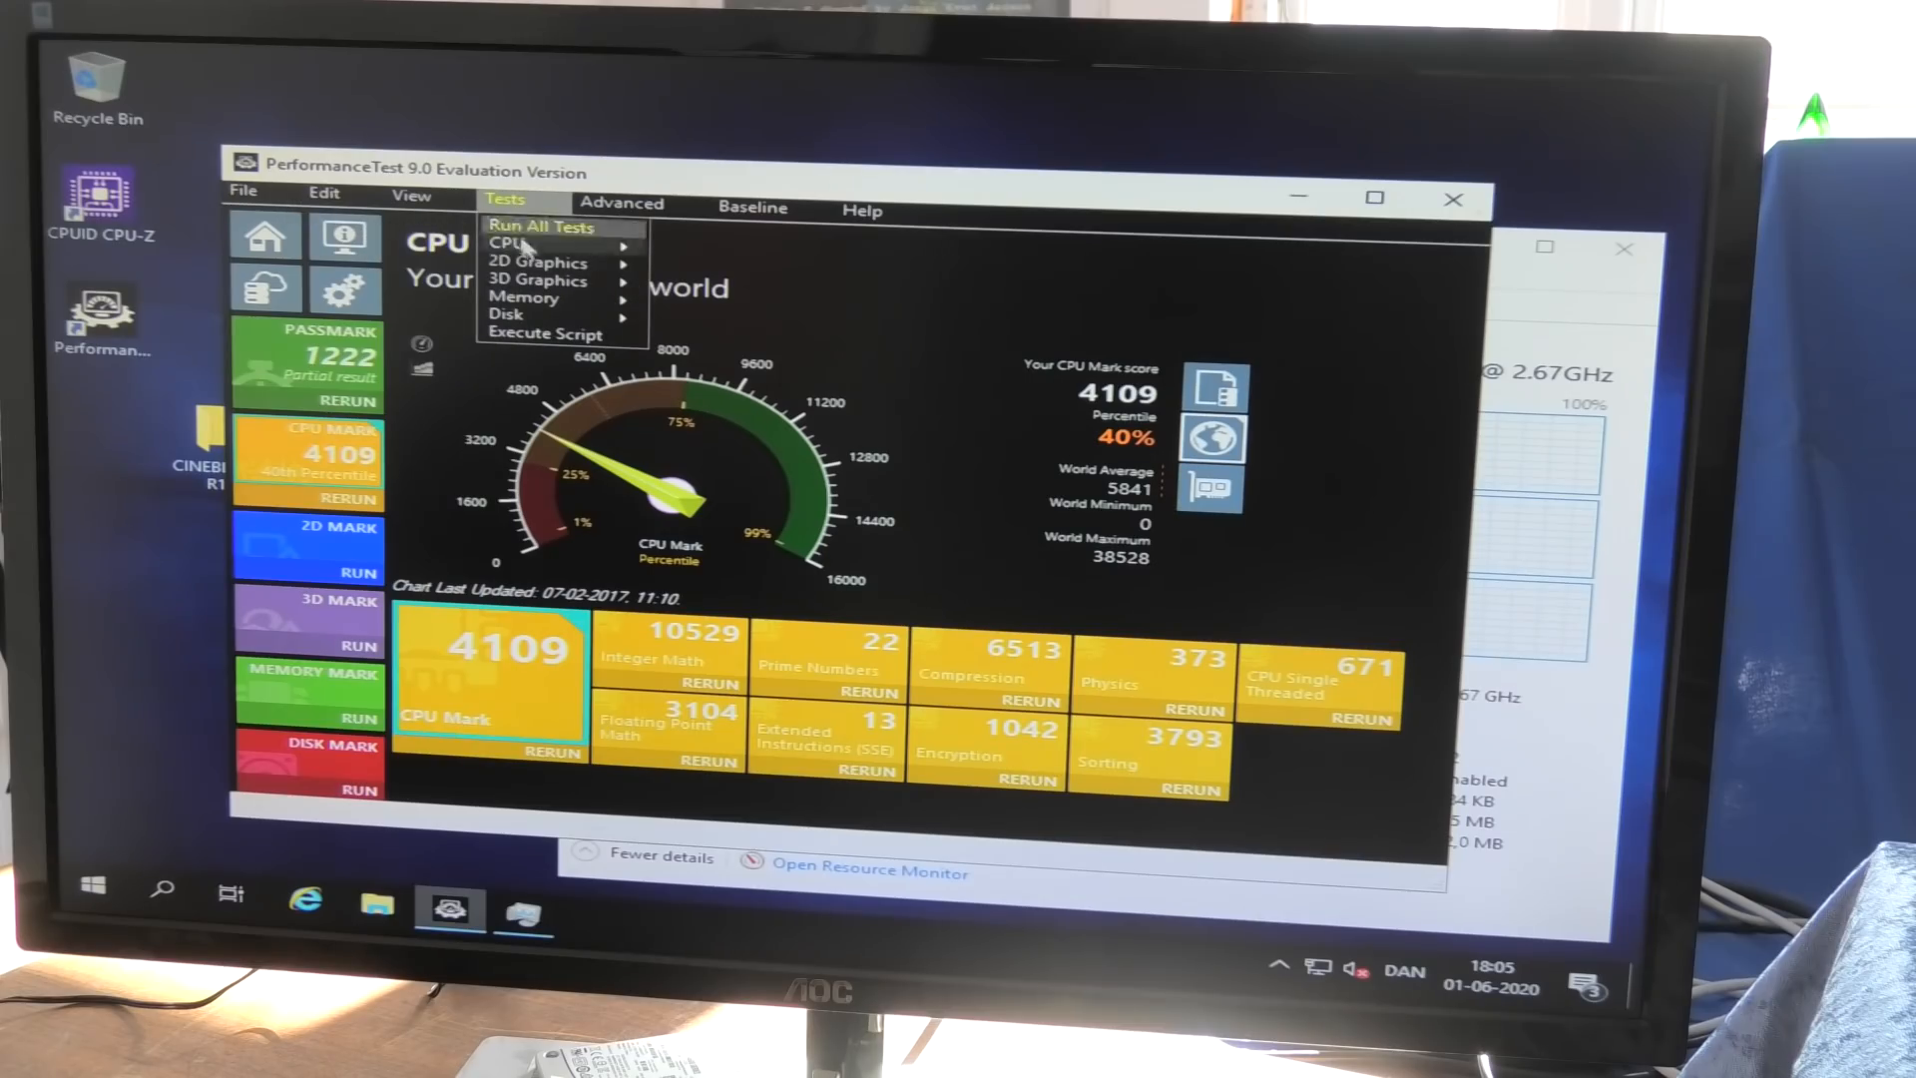
click(513, 242)
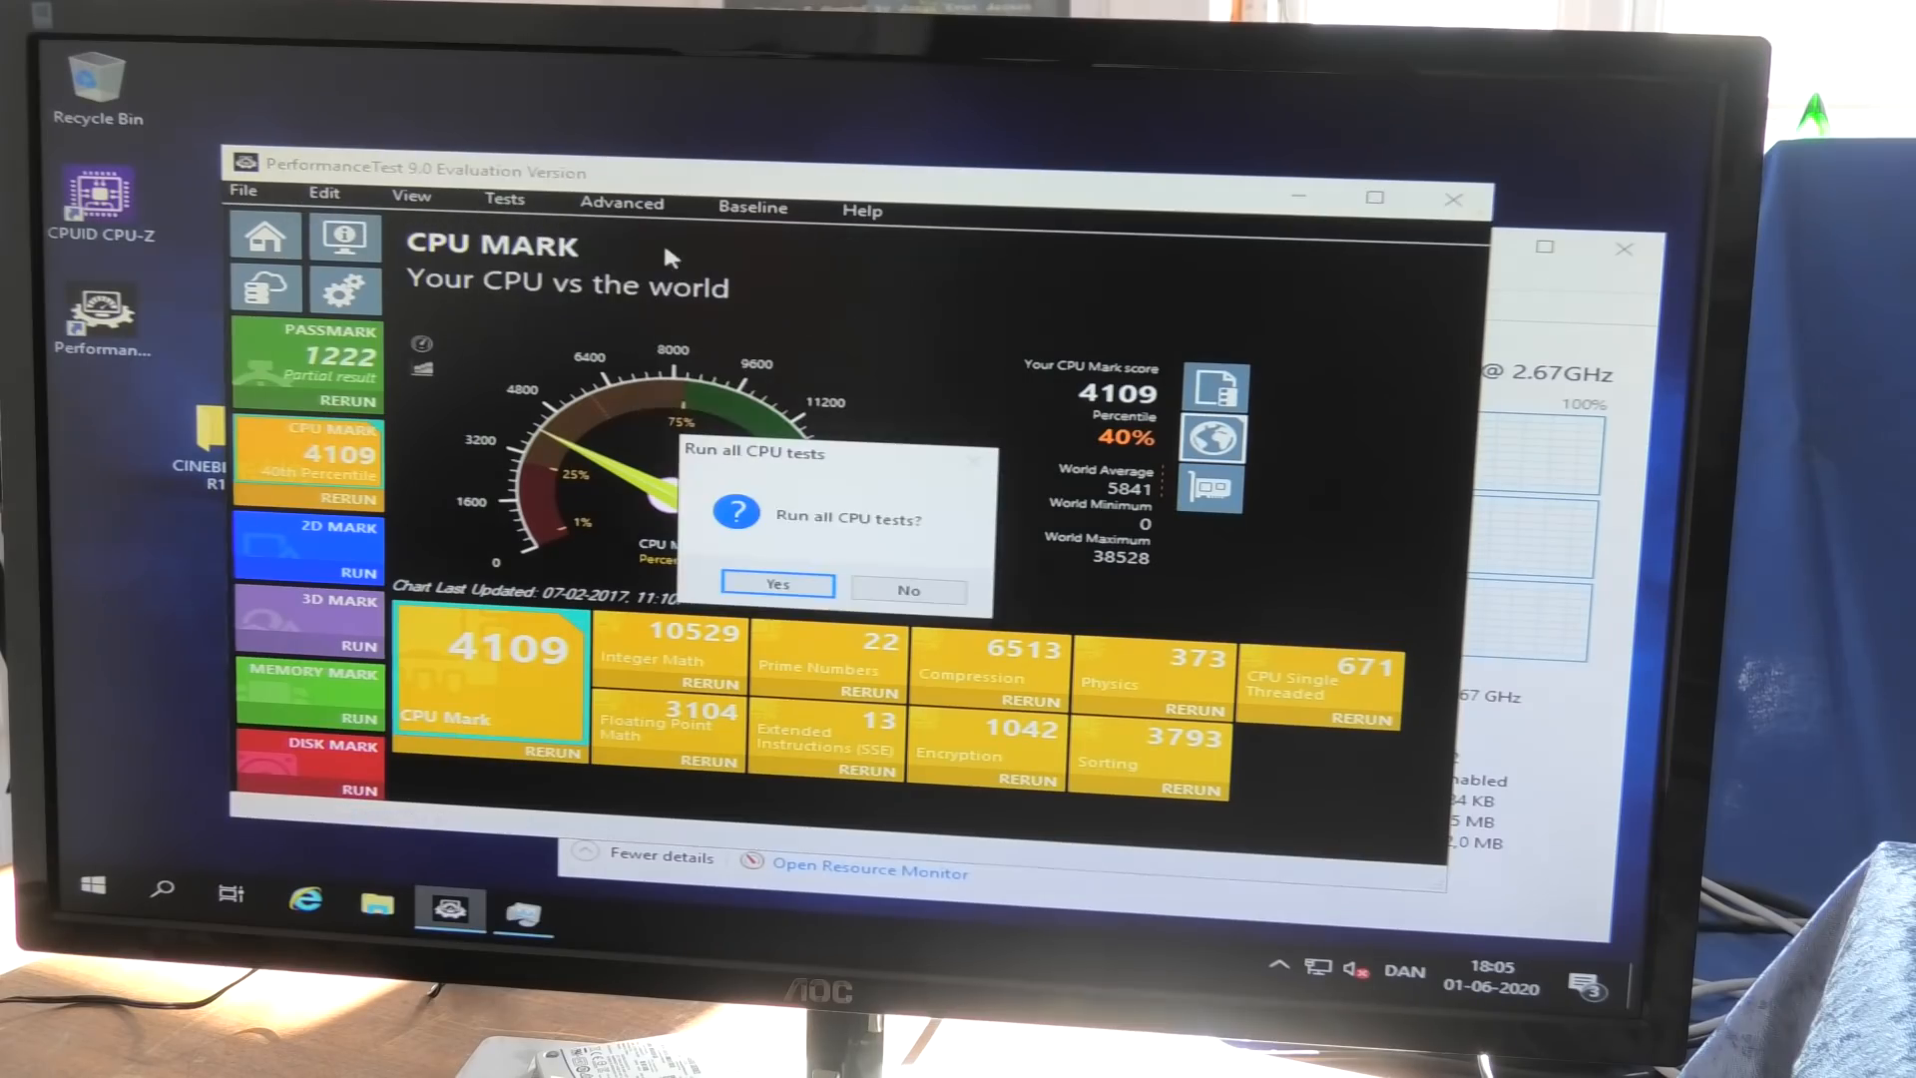
click(778, 585)
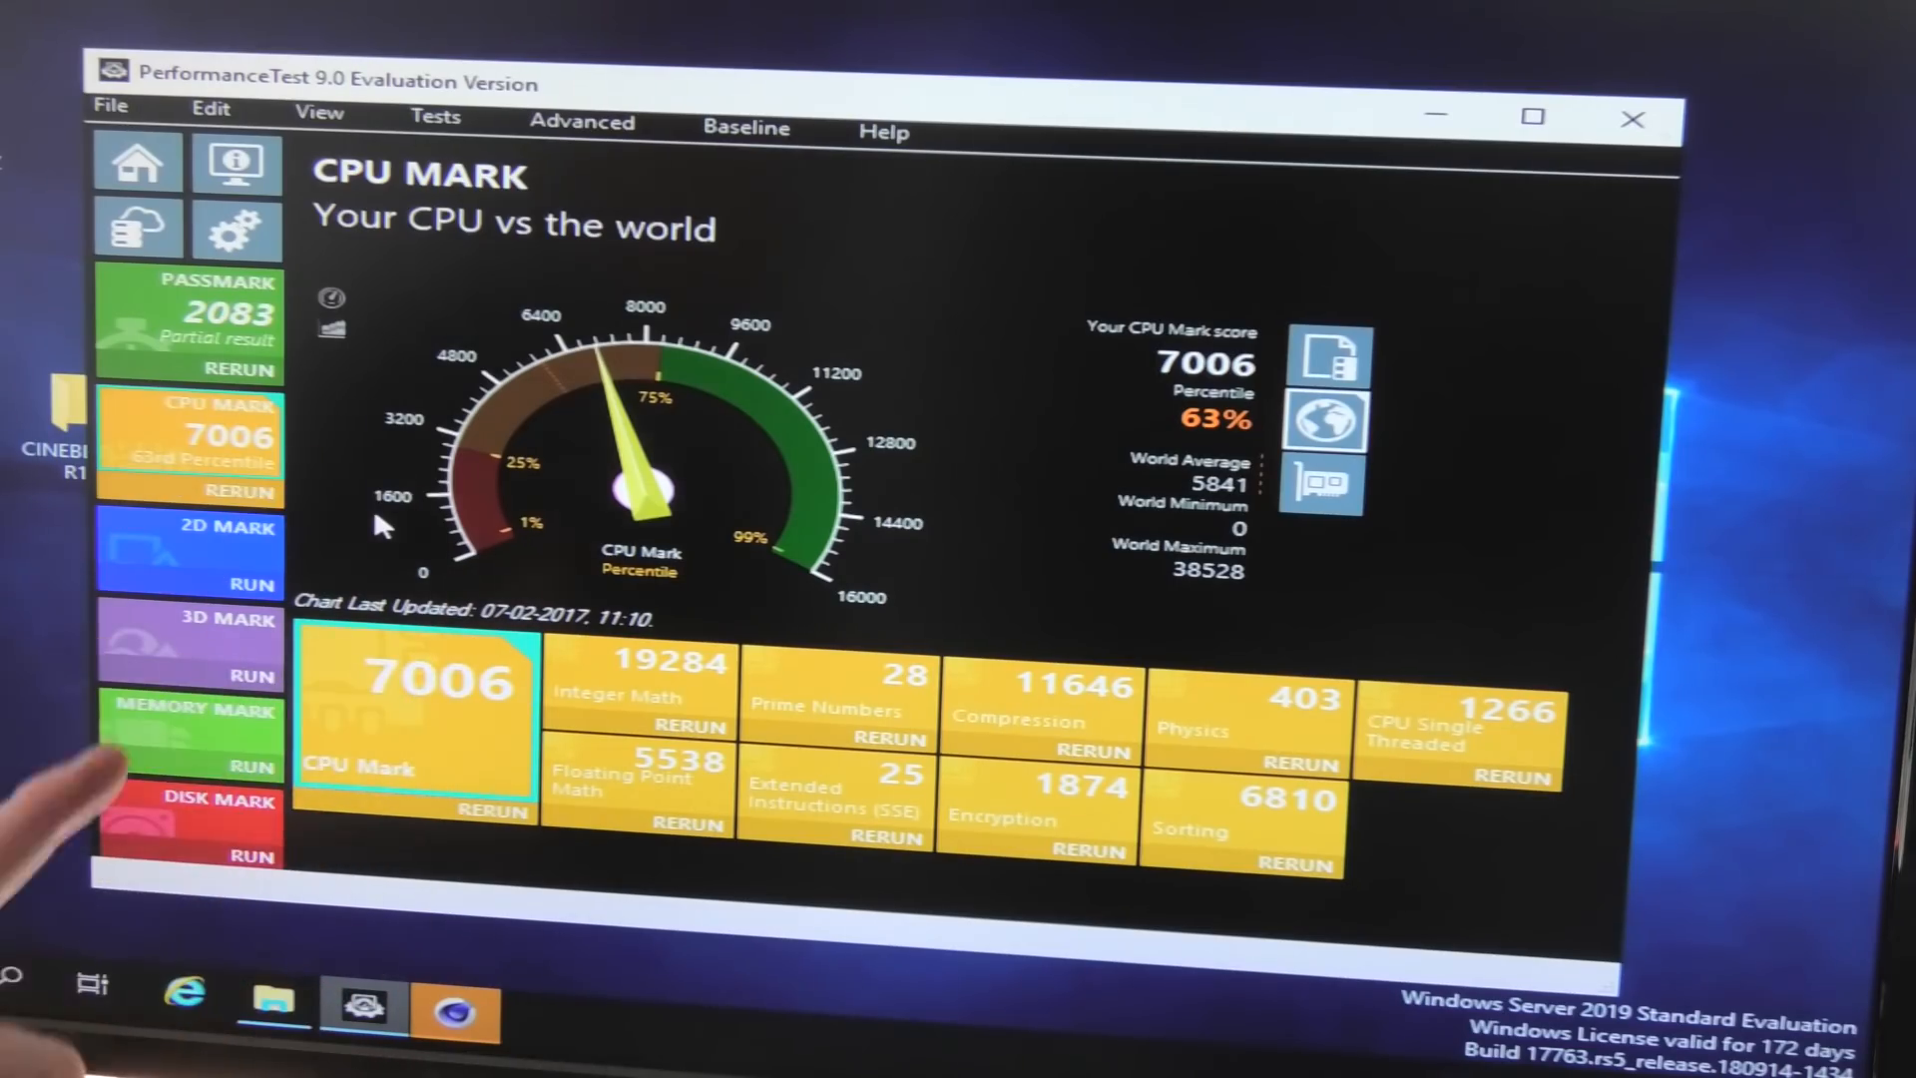
mouse_move(1350, 138)
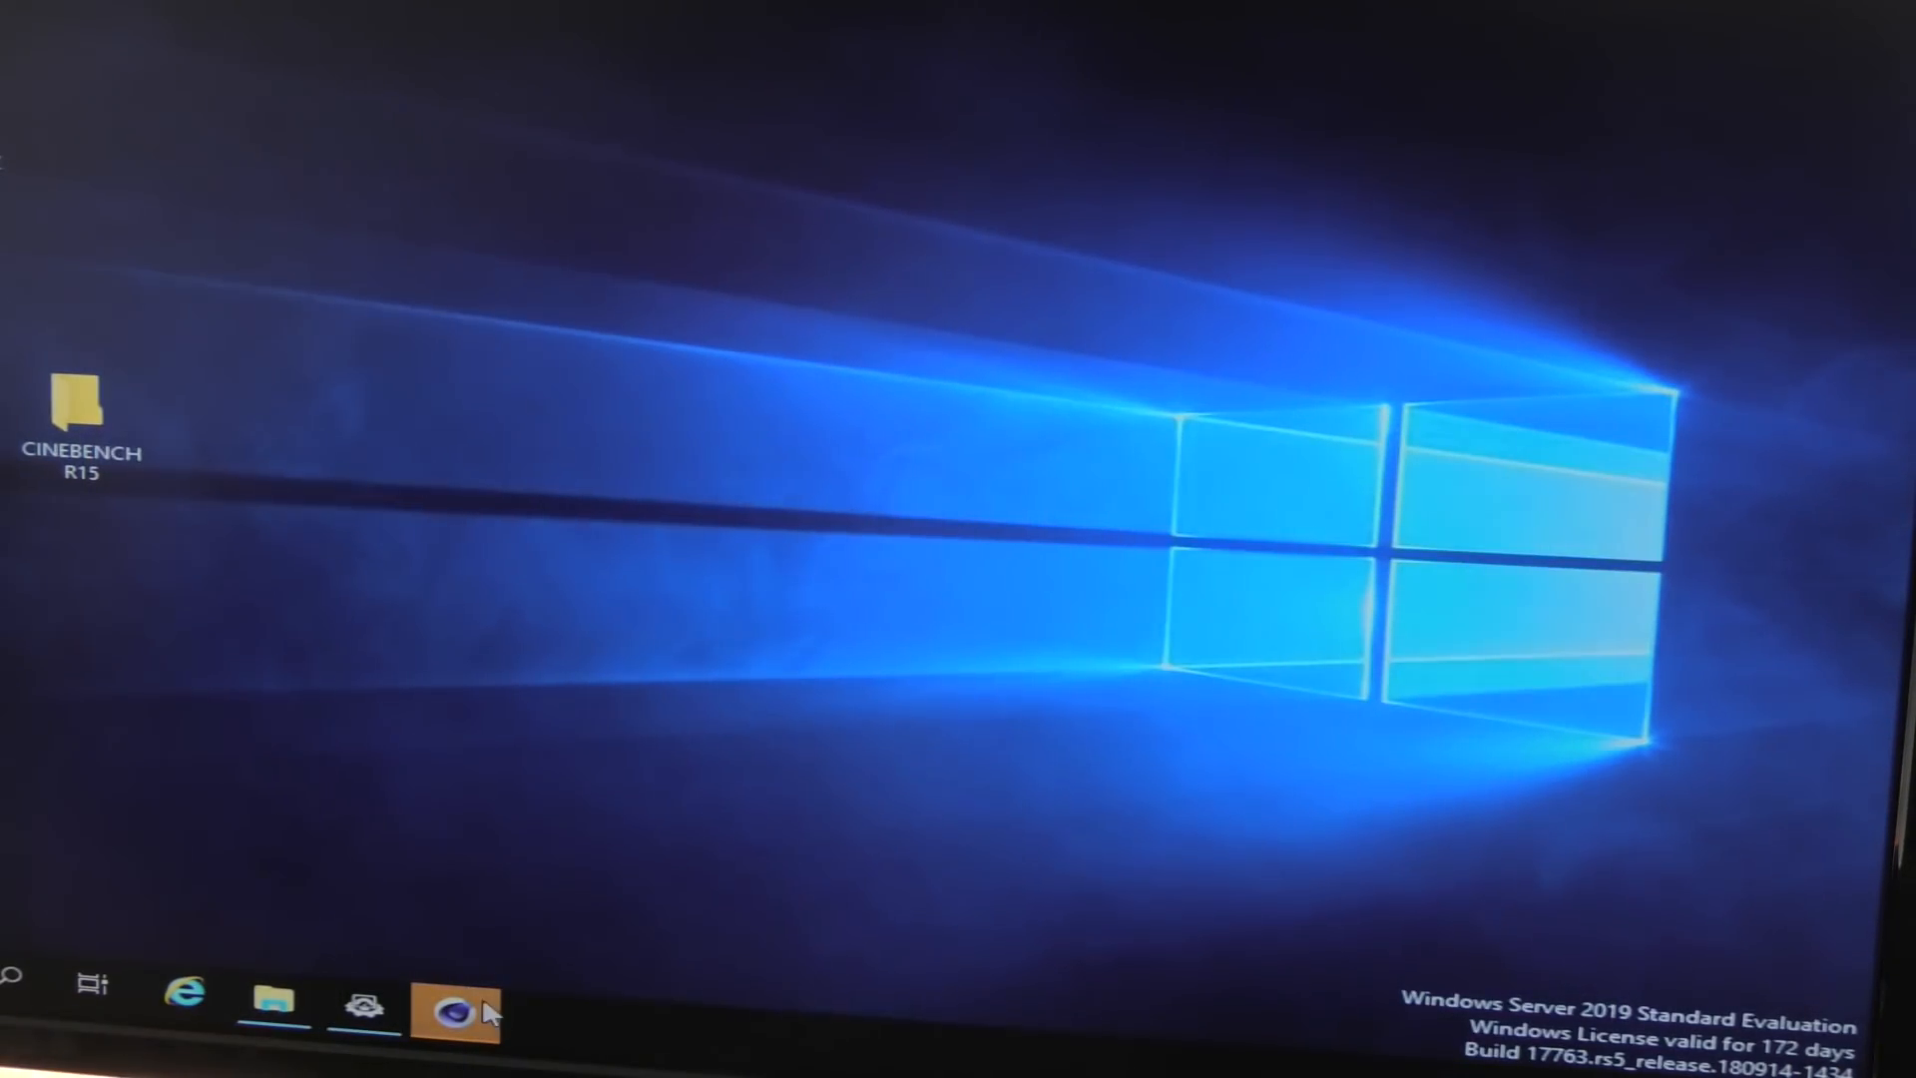
click(451, 1009)
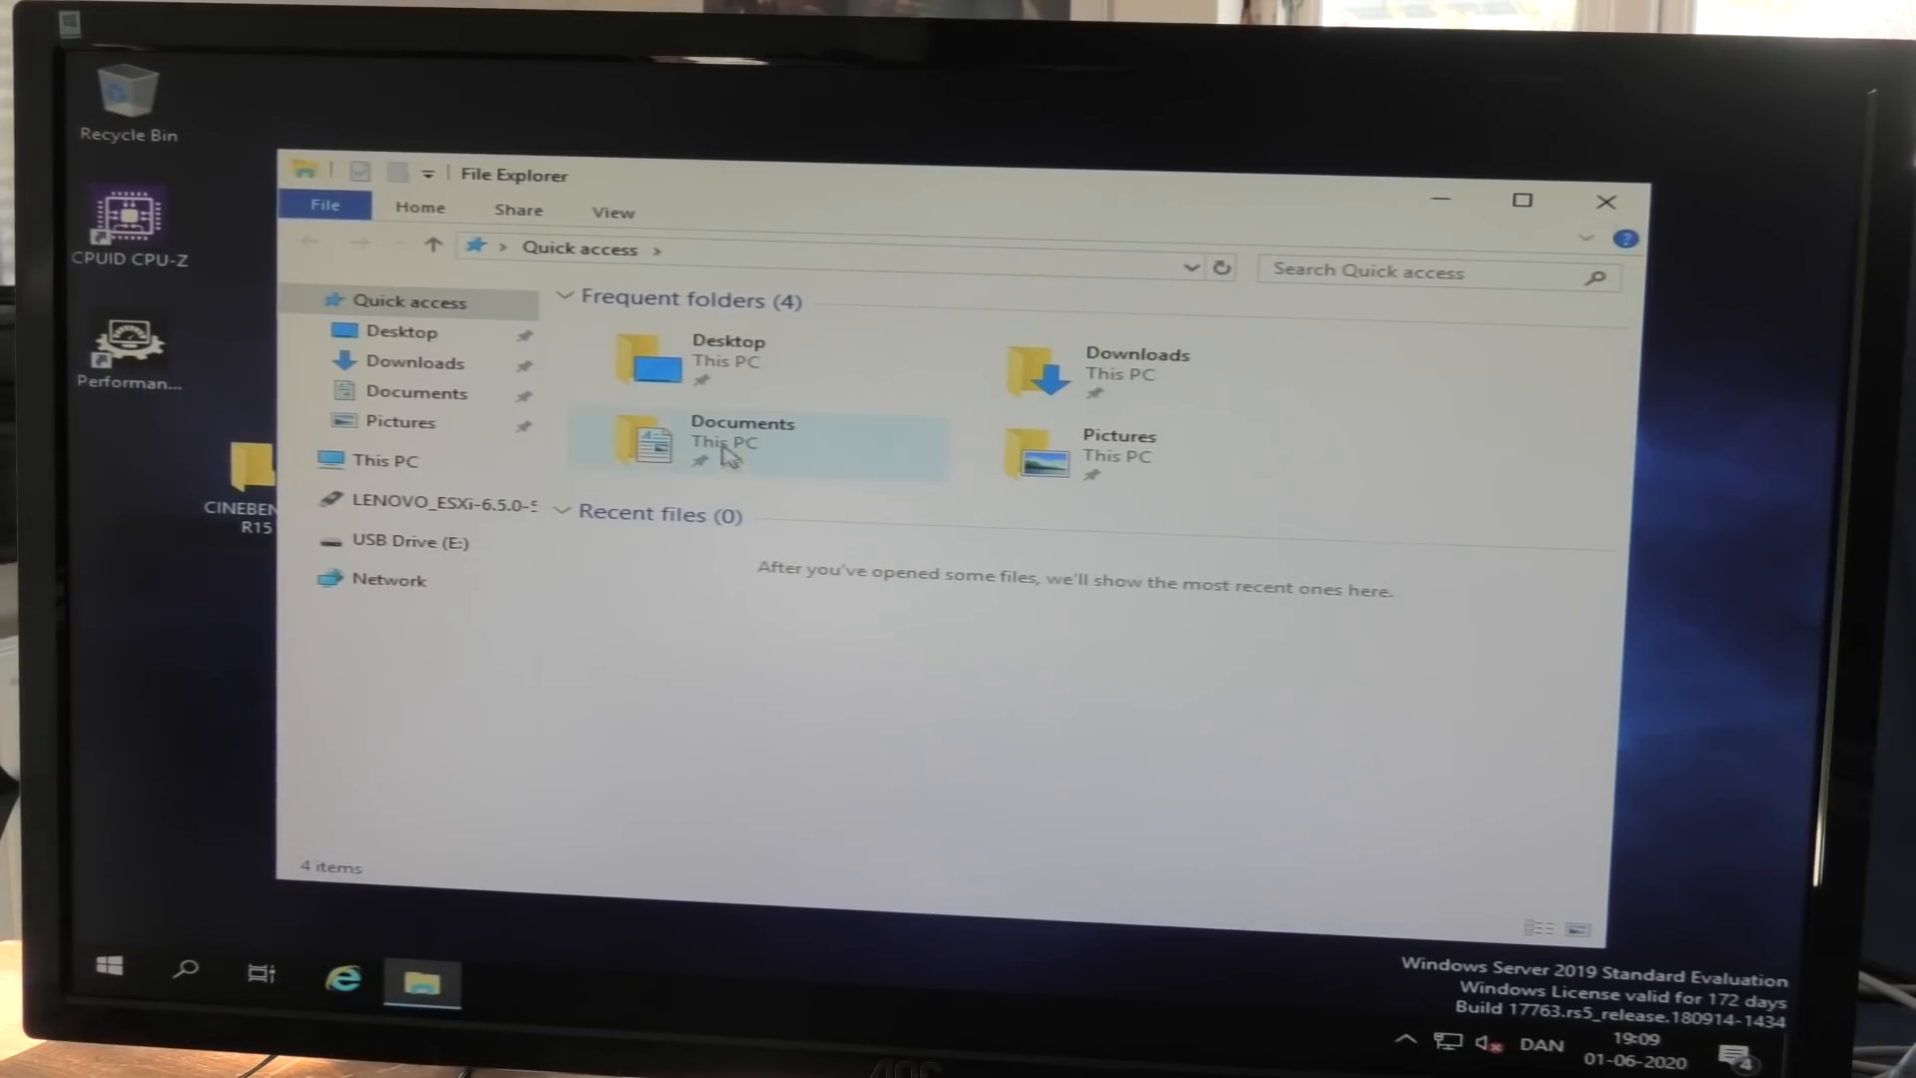
- Browse USB Drive (E:) and its Video folder, then return to This PC
click(385, 460)
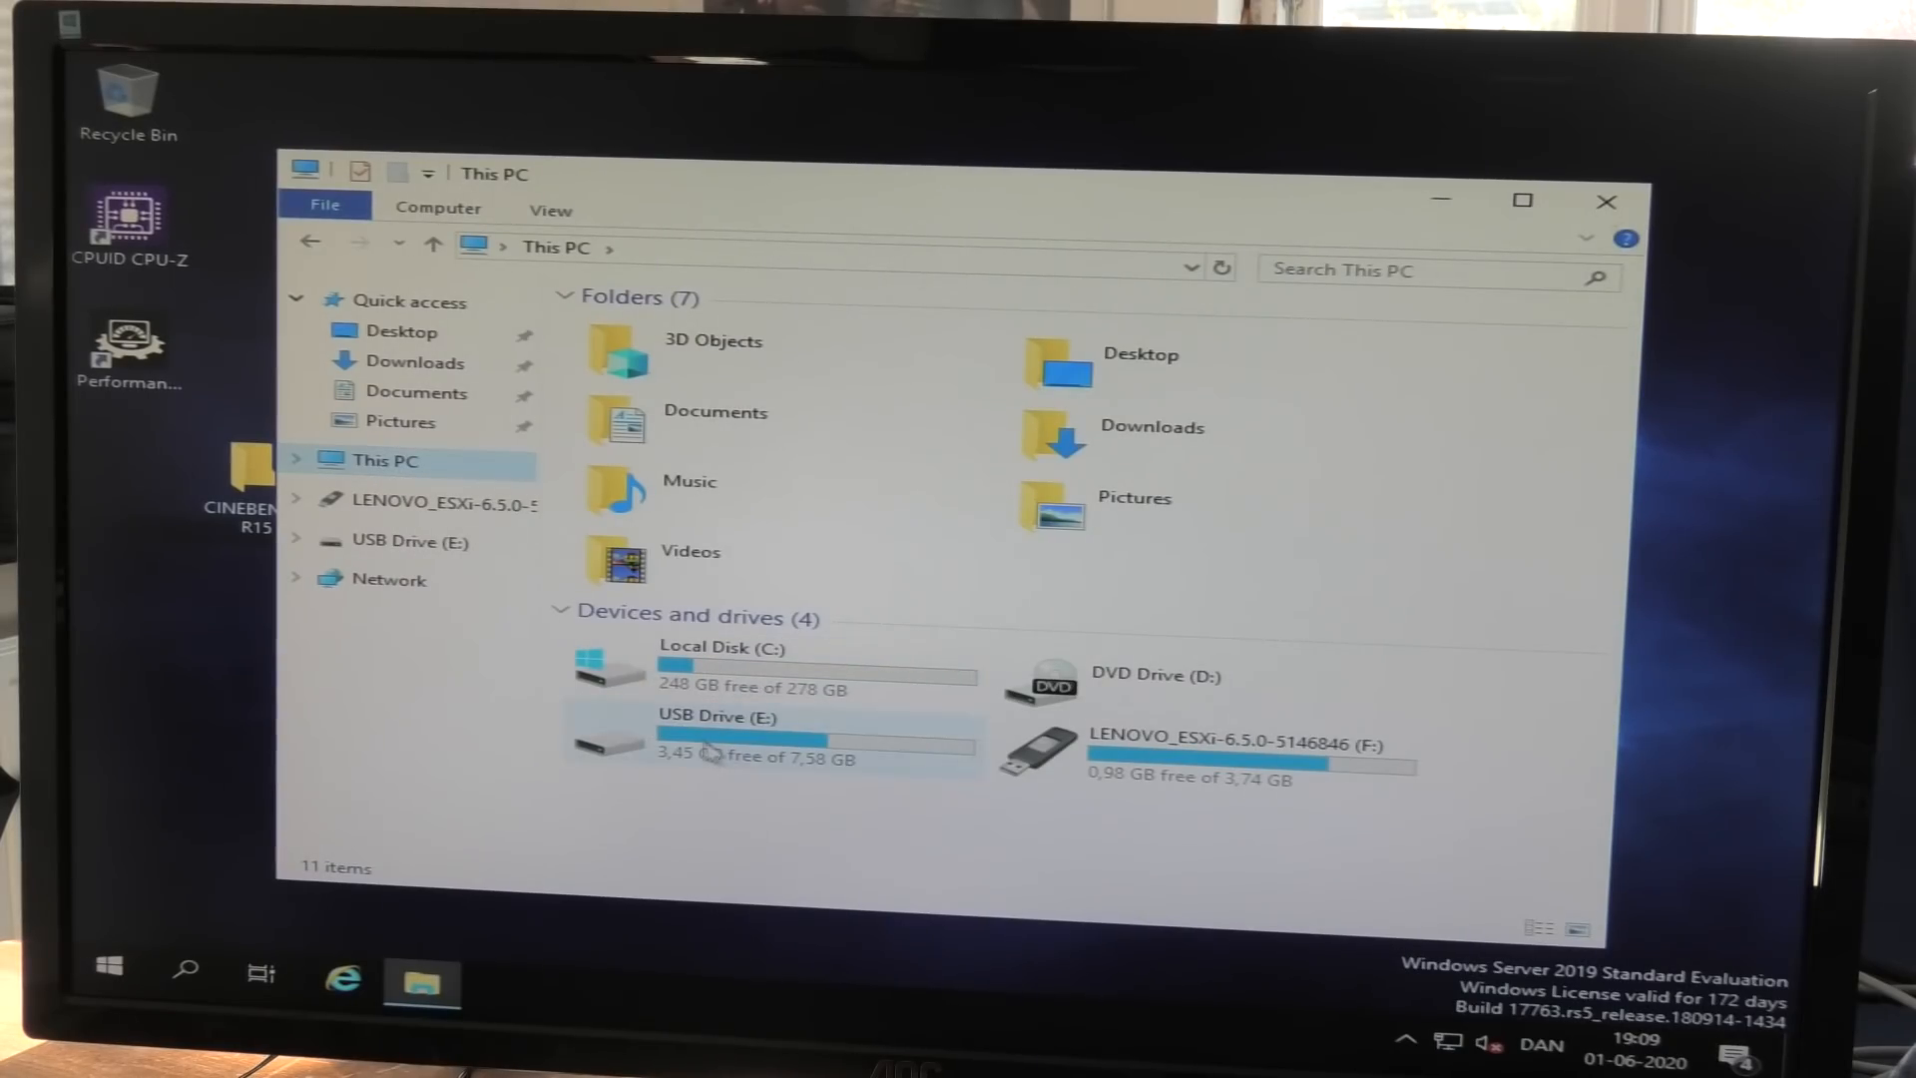
mouse_move(733, 768)
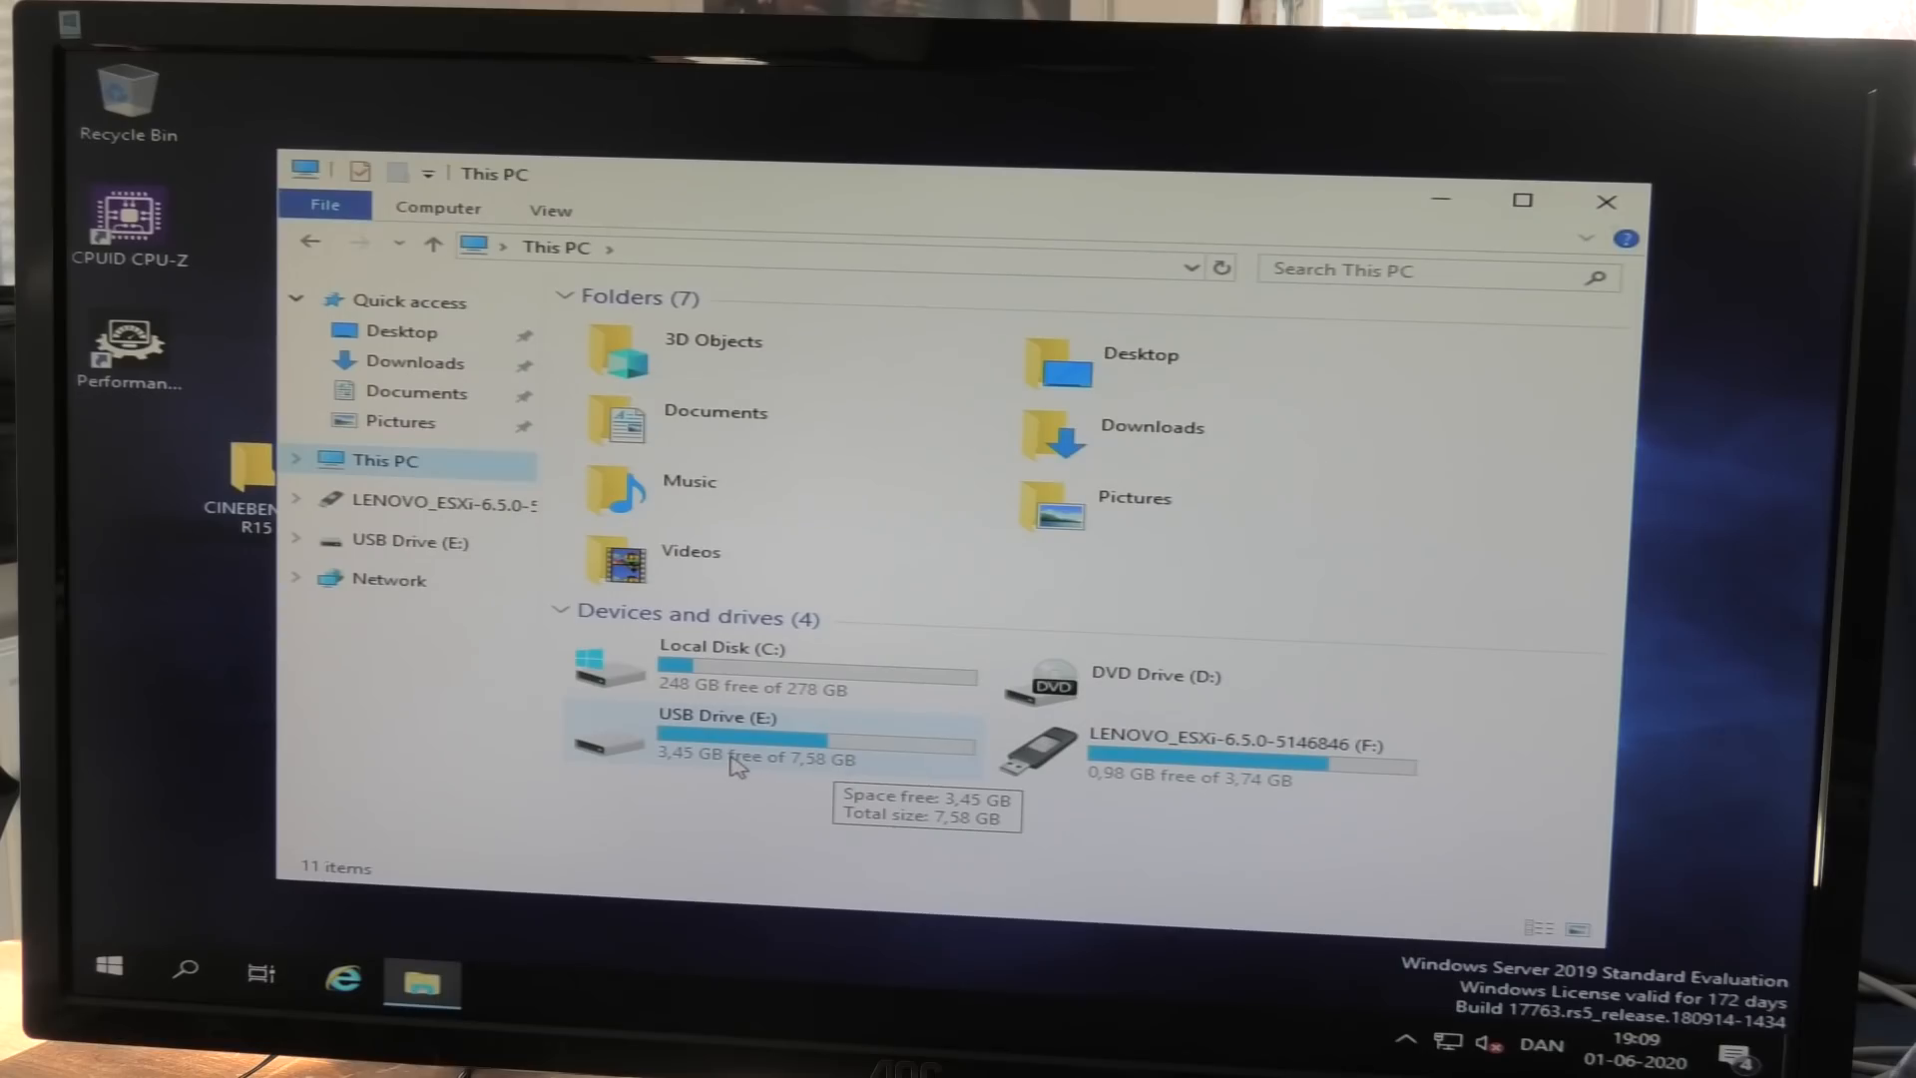
double_click(712, 734)
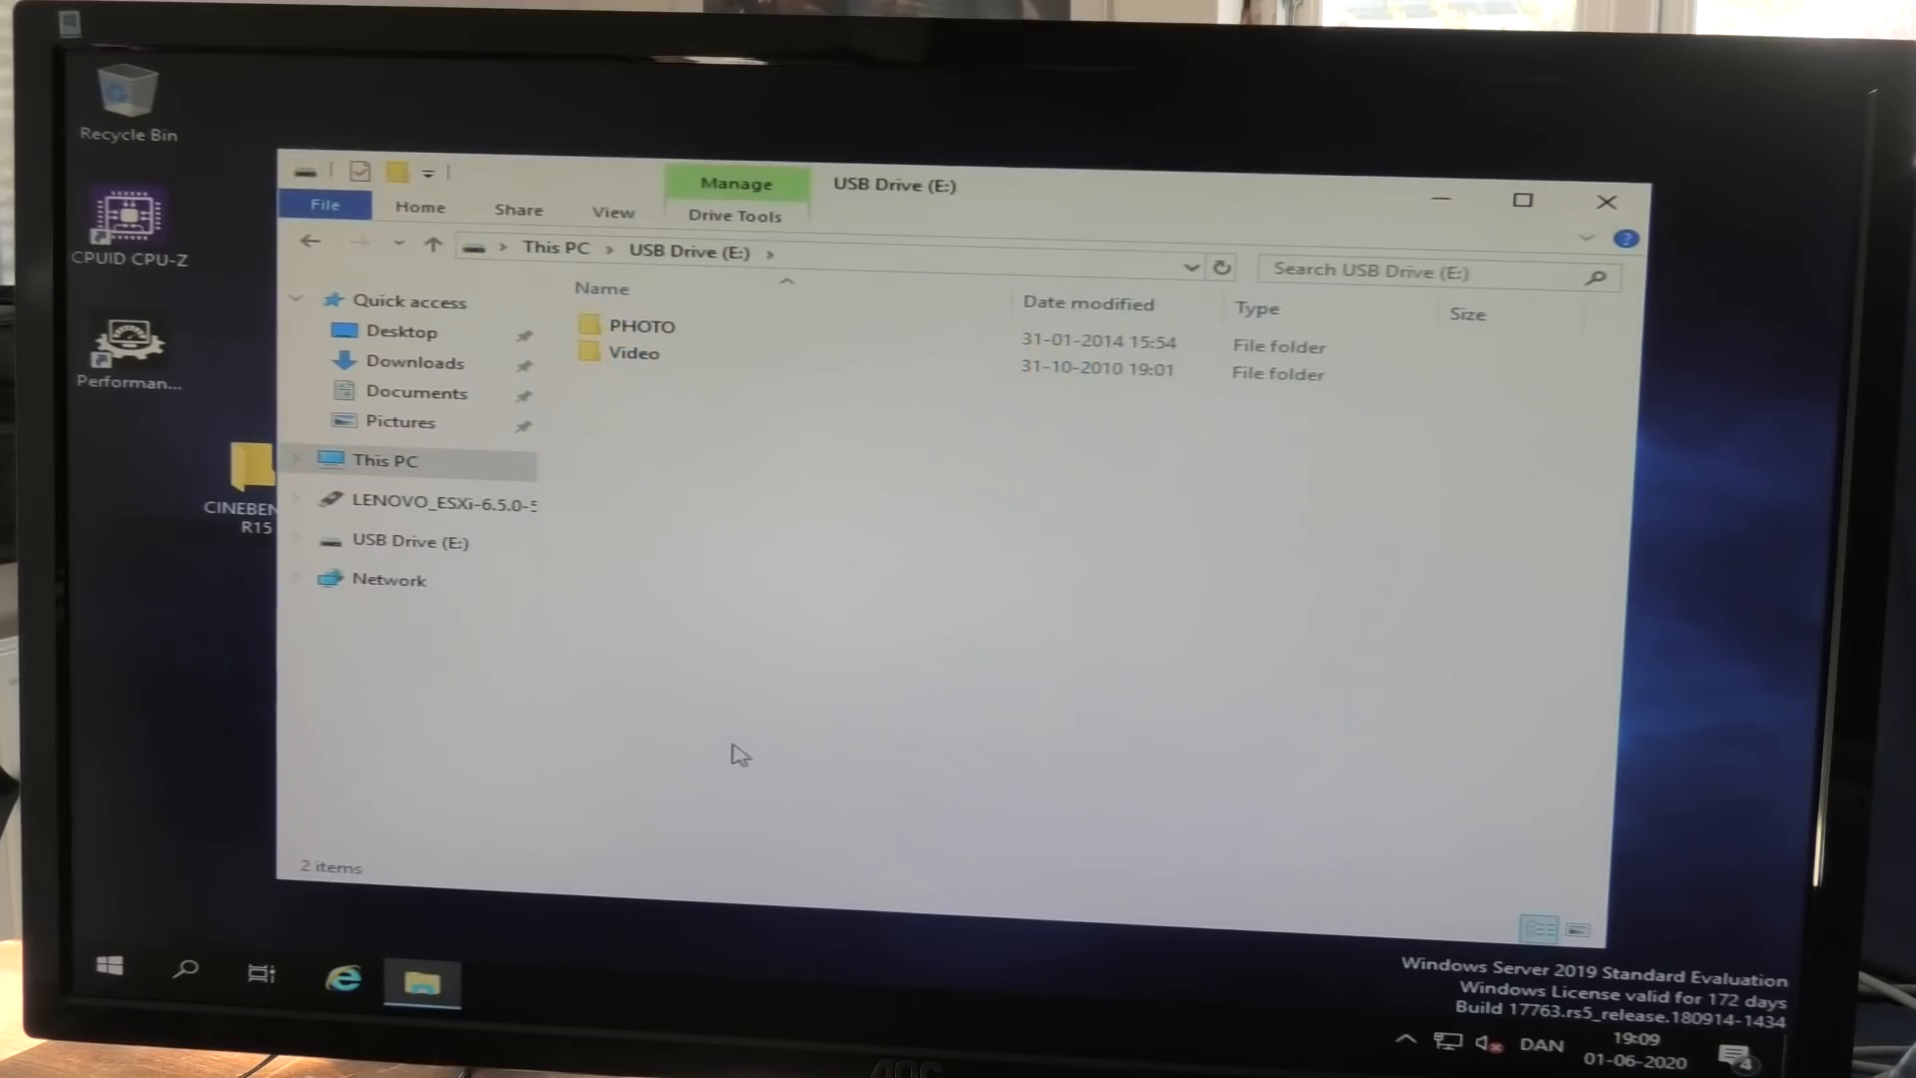
click(633, 354)
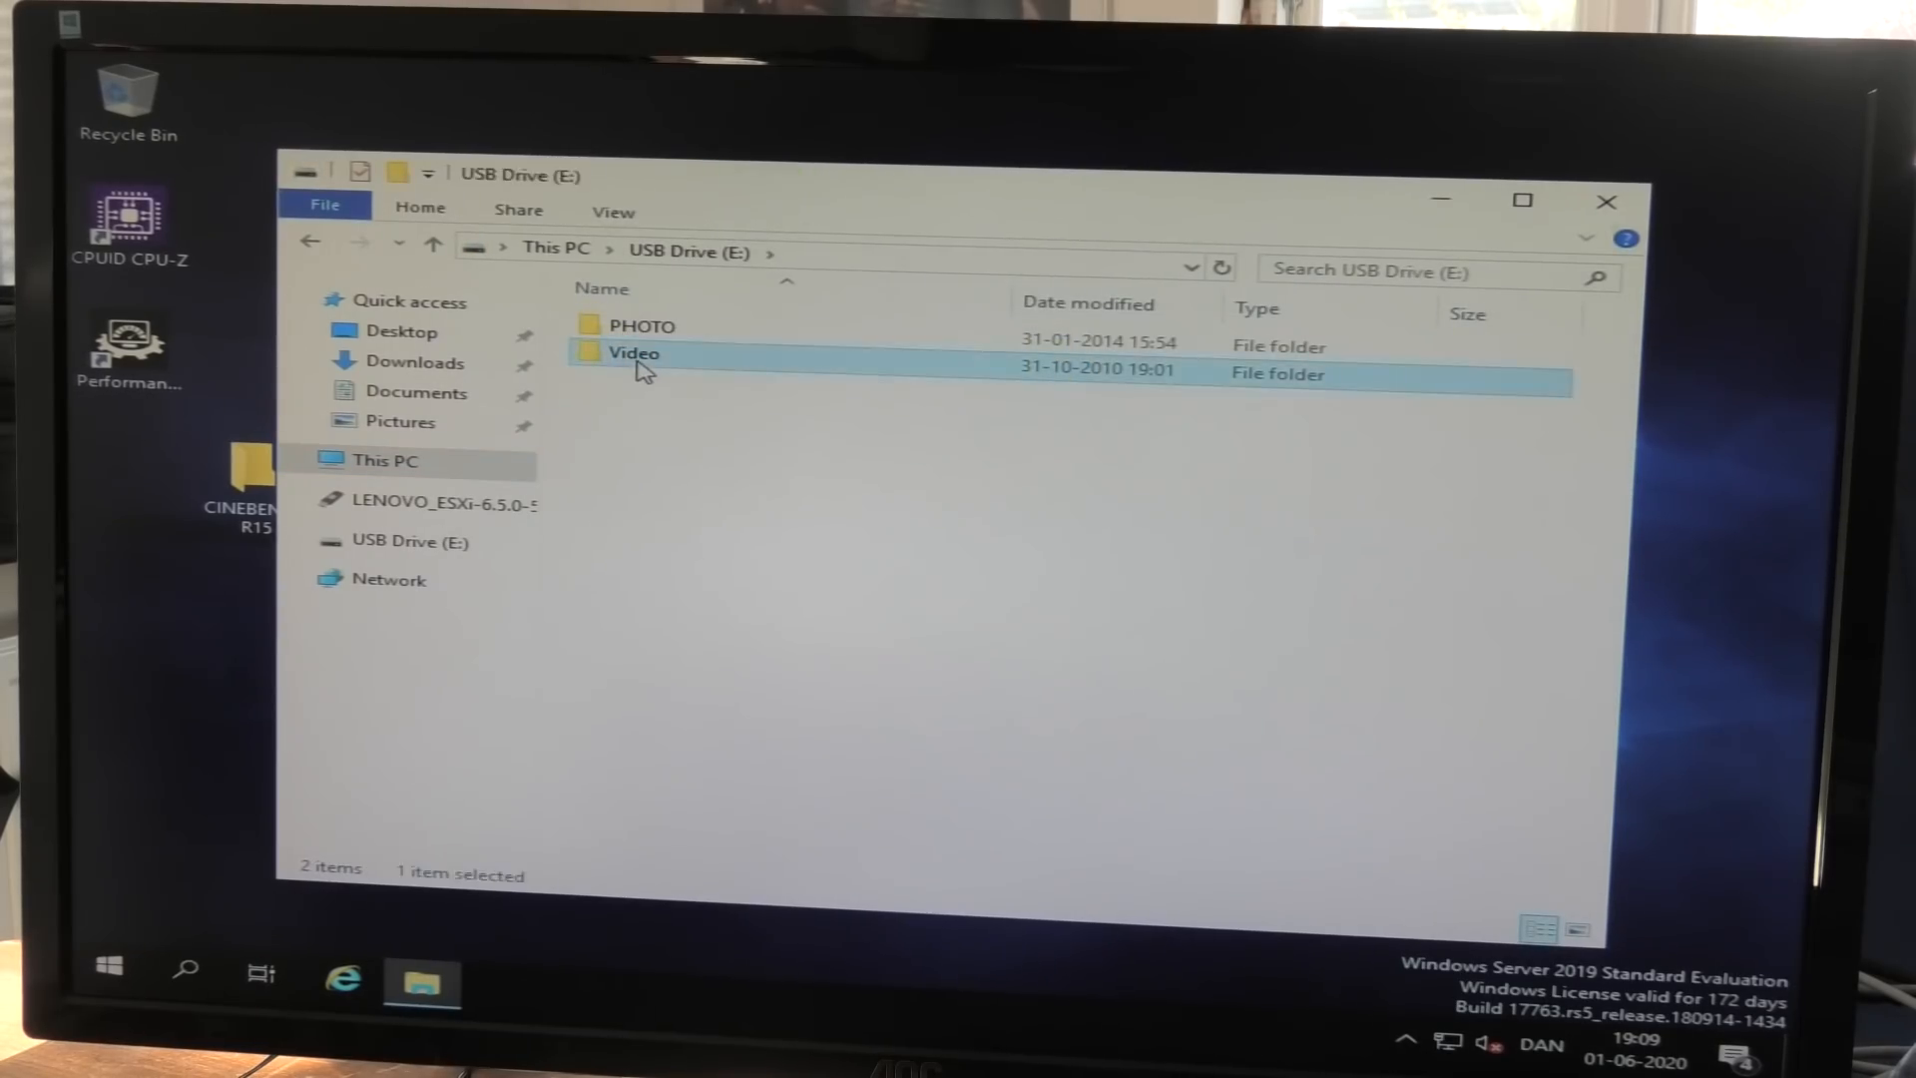
double_click(632, 353)
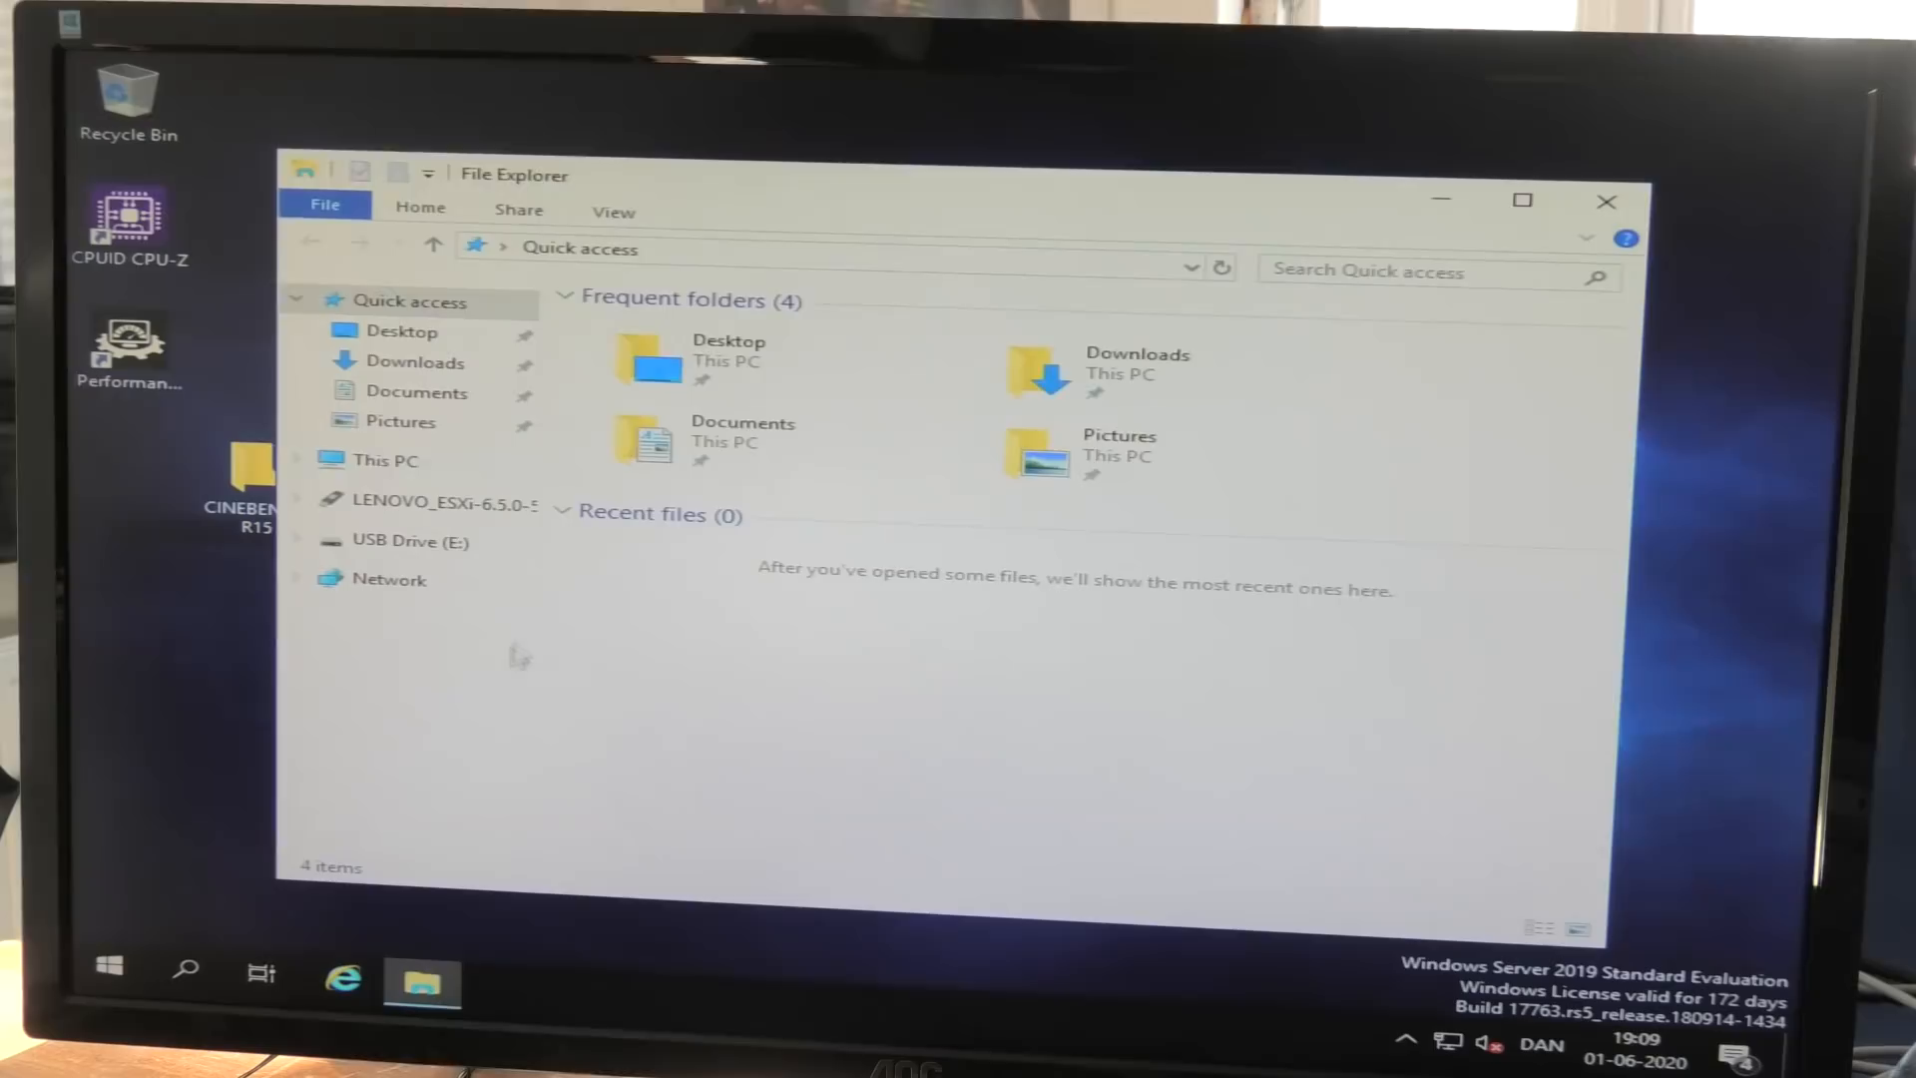
click(388, 460)
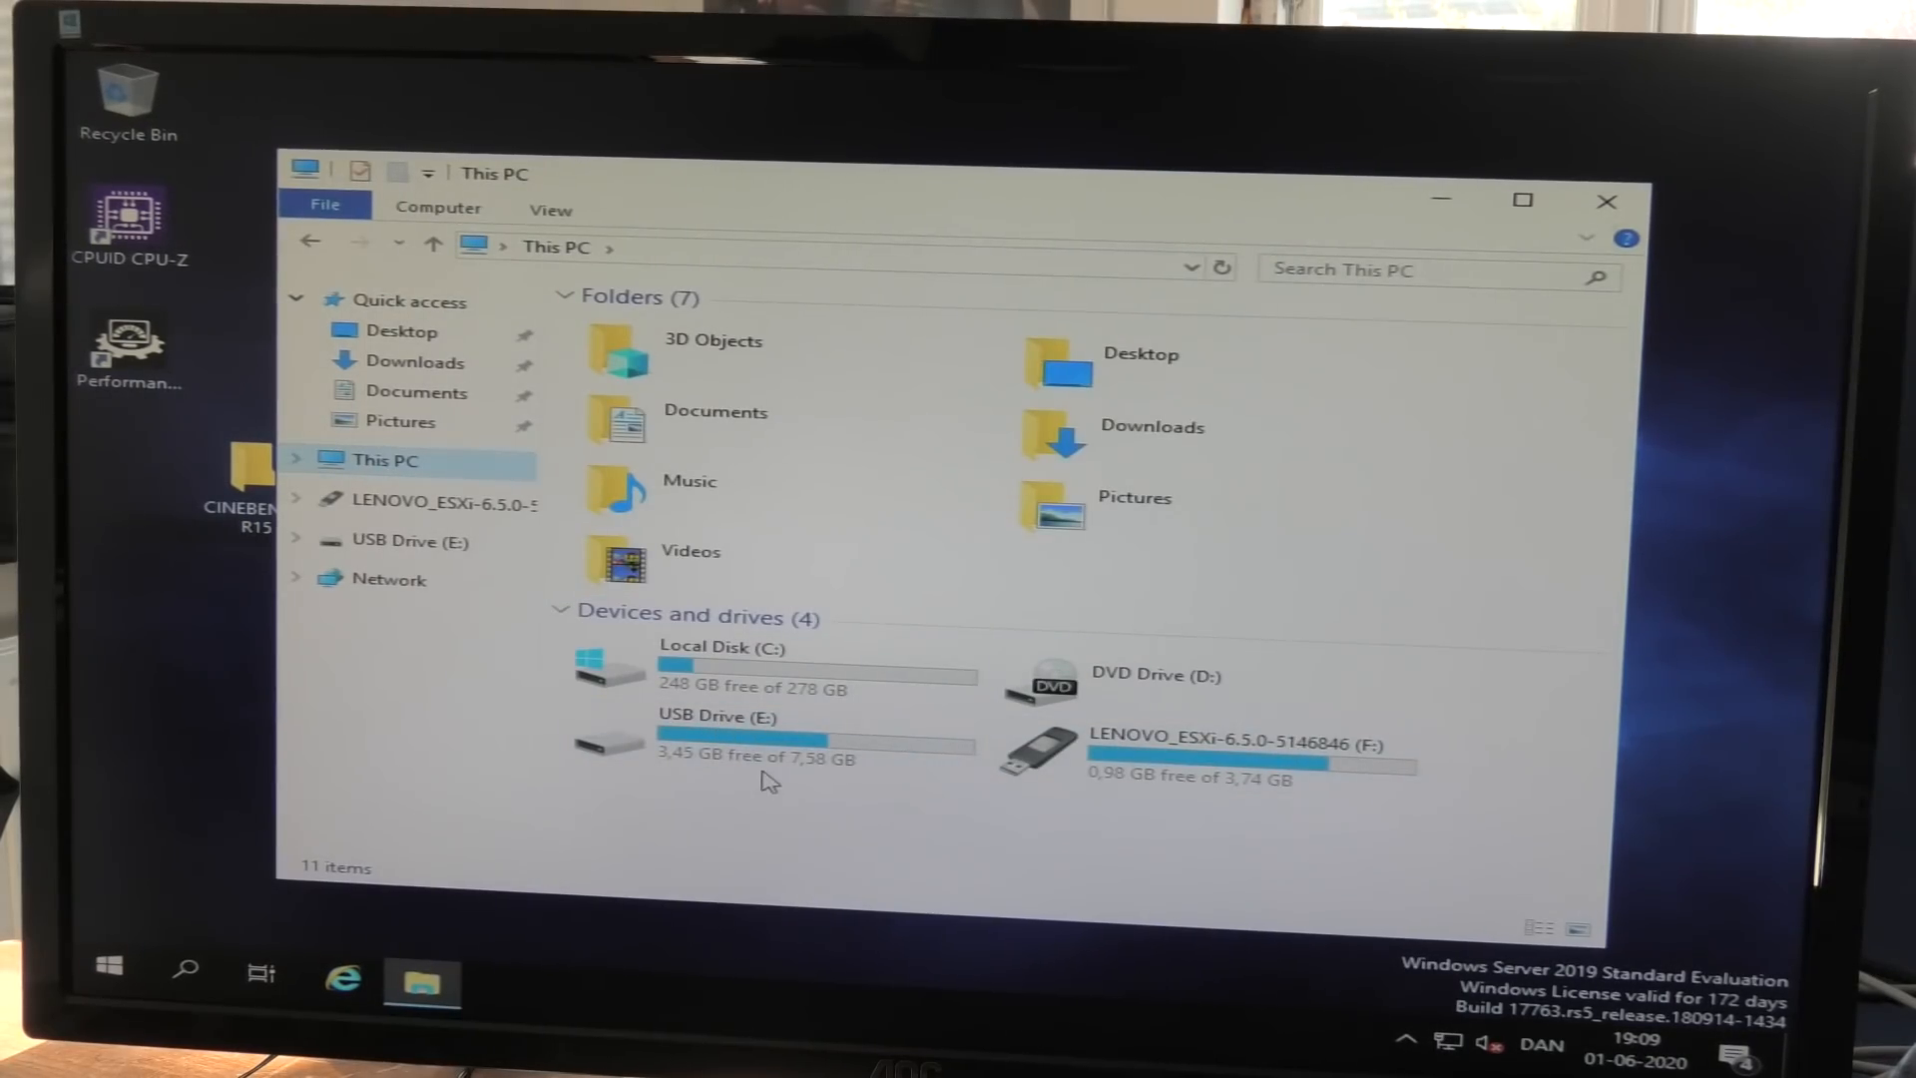
mouse_move(793, 762)
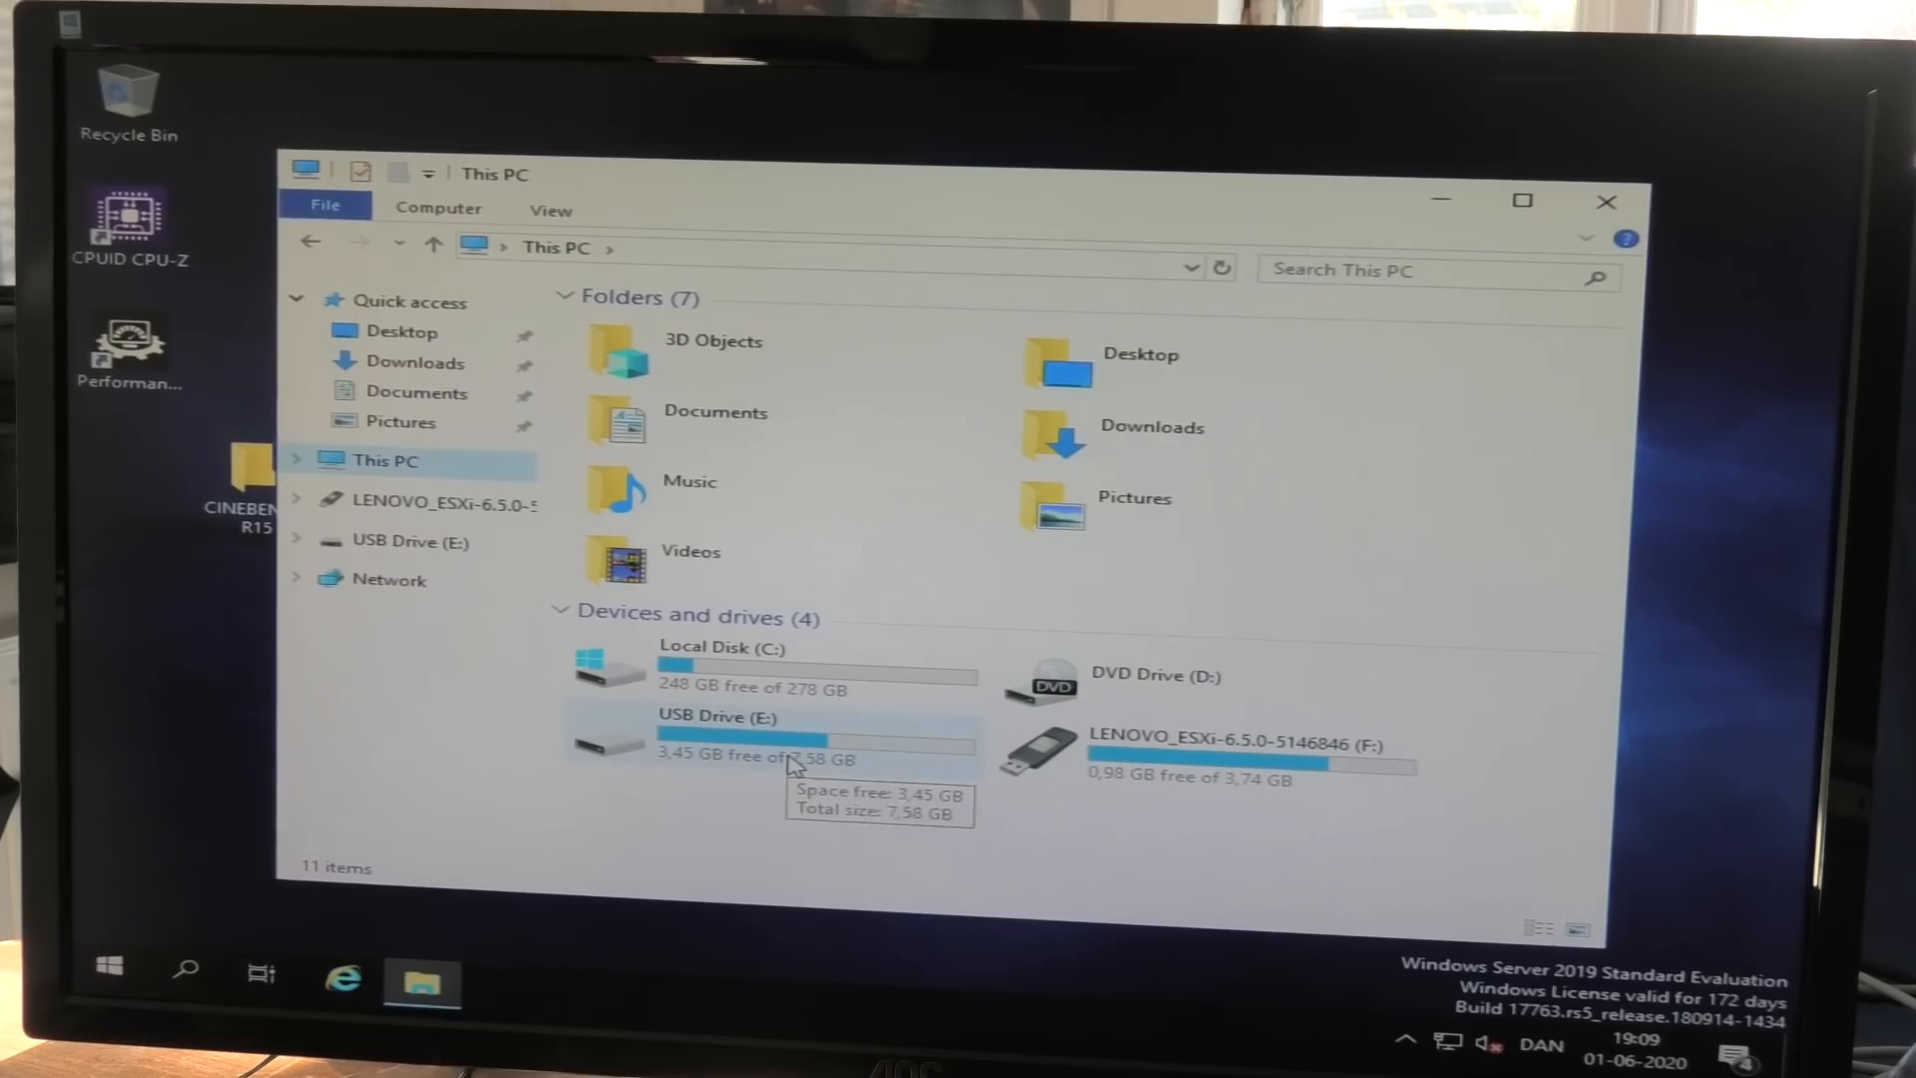